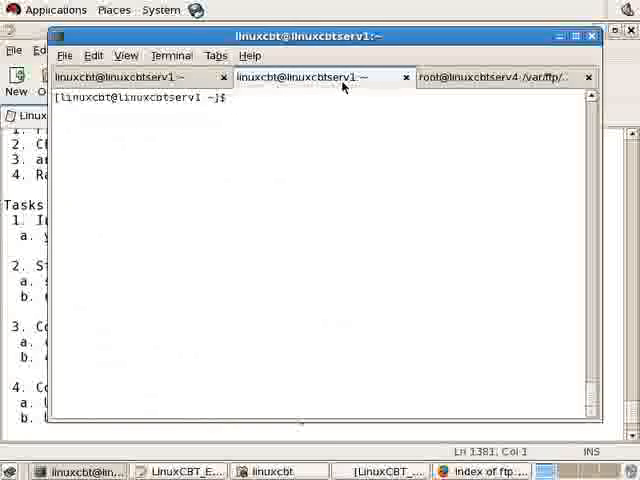
text(ftp a)
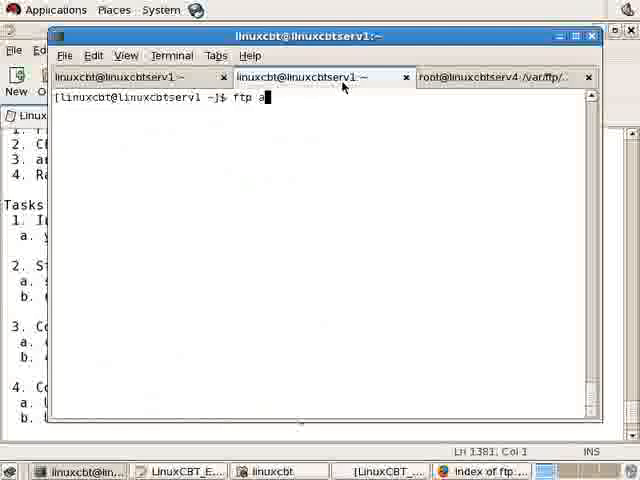
text(nonymous@)
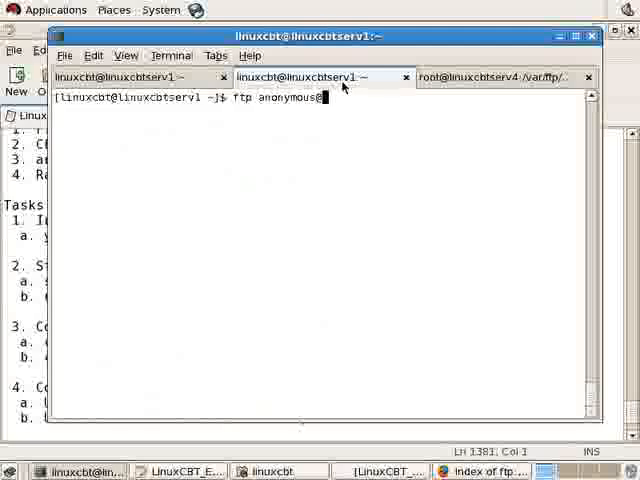
text(192.168.75.)
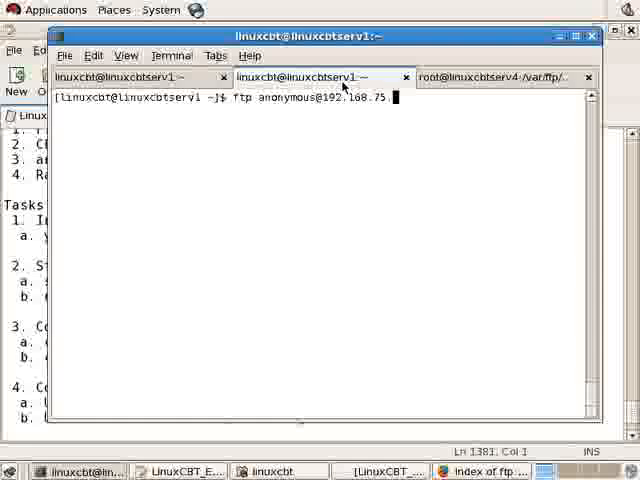
key(Return)
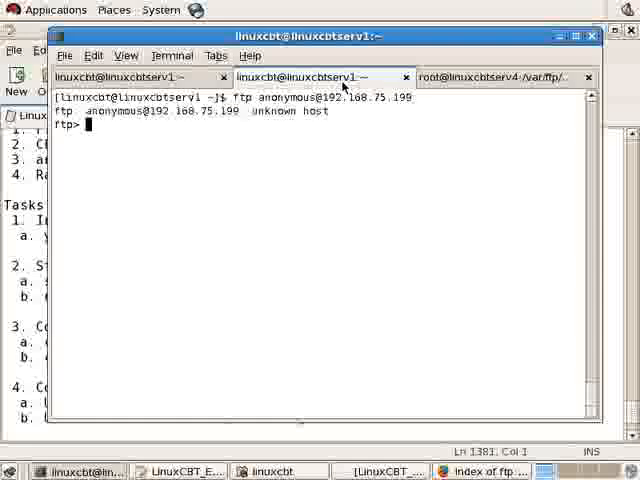
key(Return)
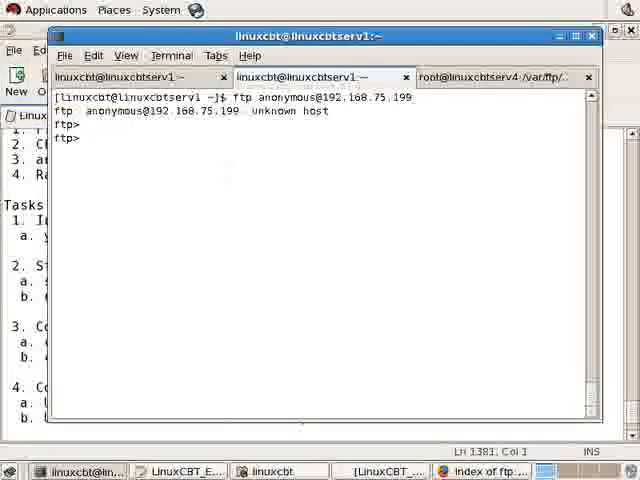
text(exit)
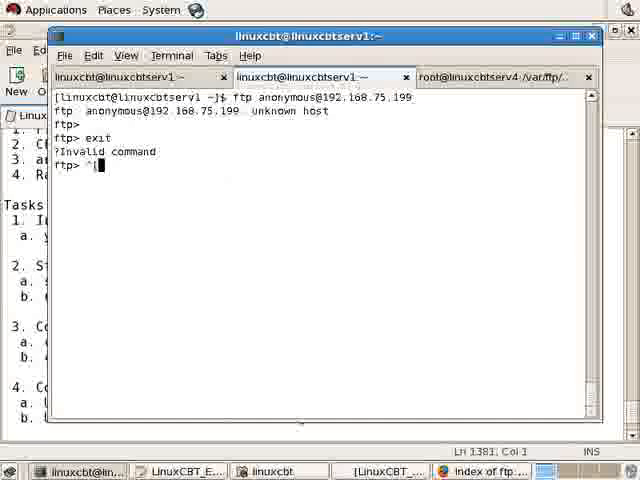
text(quit)
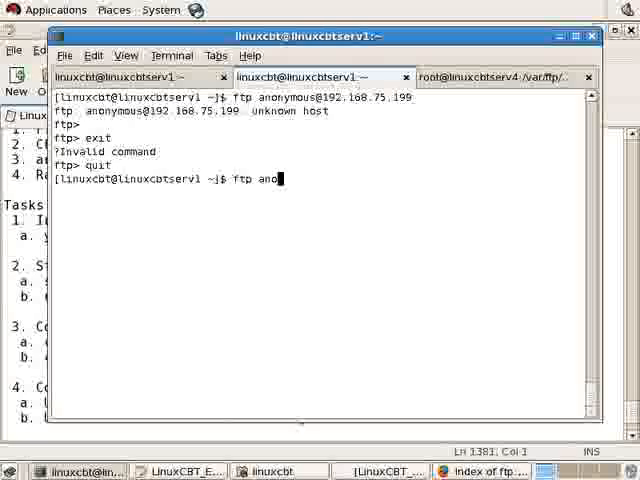
Connect with ftp 192.168.75.199 and enter 'anonymous' as the login name
text(192.))
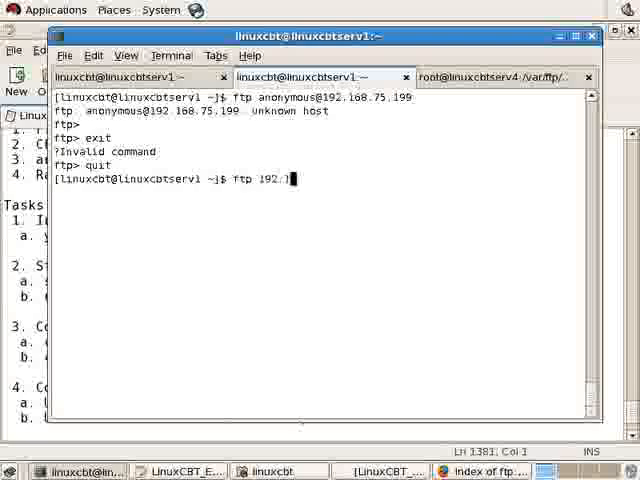
key(Return)
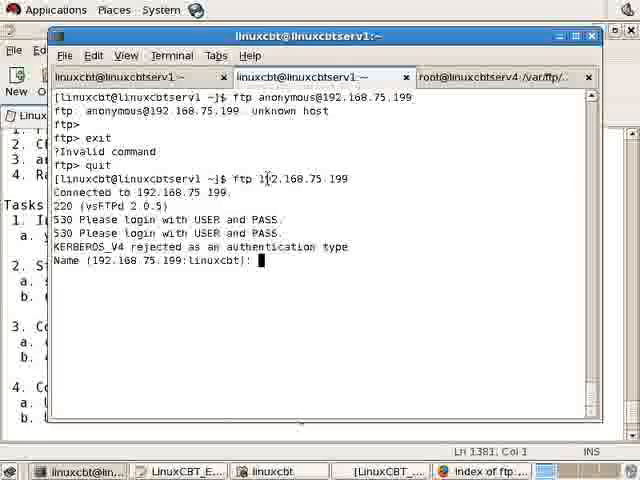
text(anonymous)
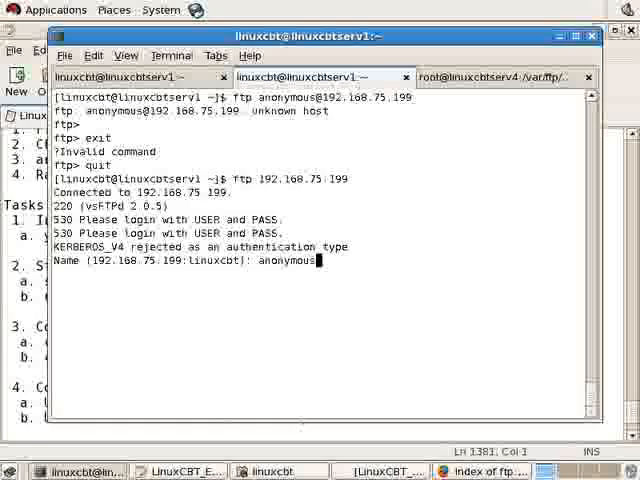
key(Return)
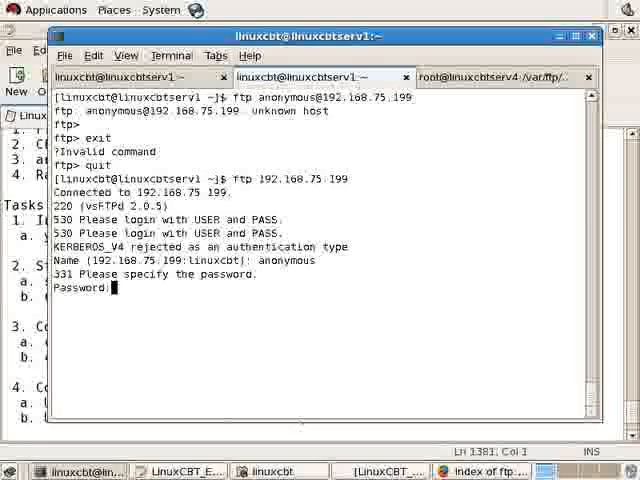
Log in with an empty password, list pub, and try mput 1million.txt.tar.gz, which is denied
key(Return)
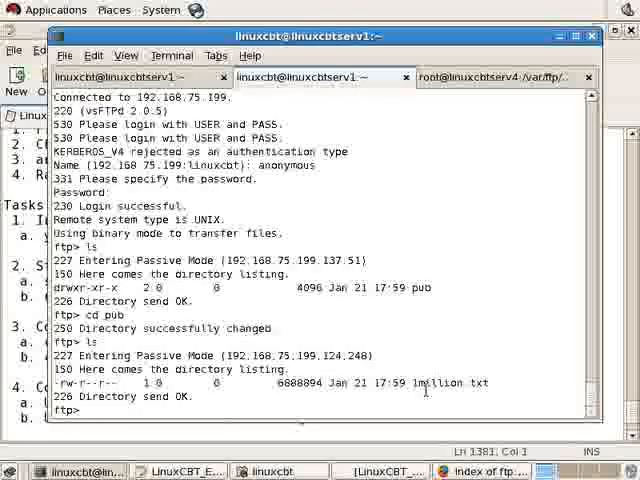
text(mget)
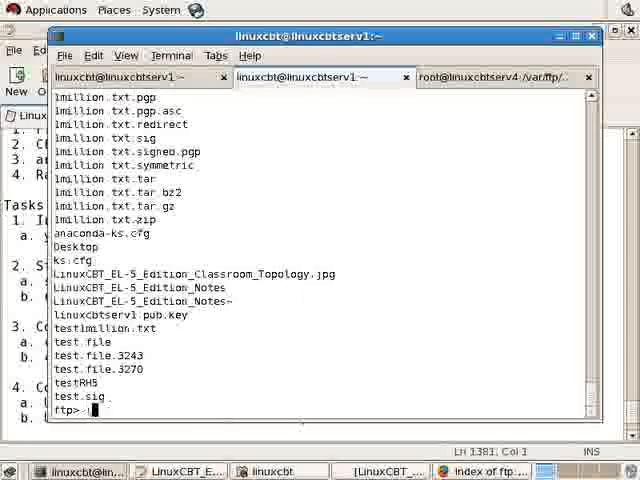
text(ls)
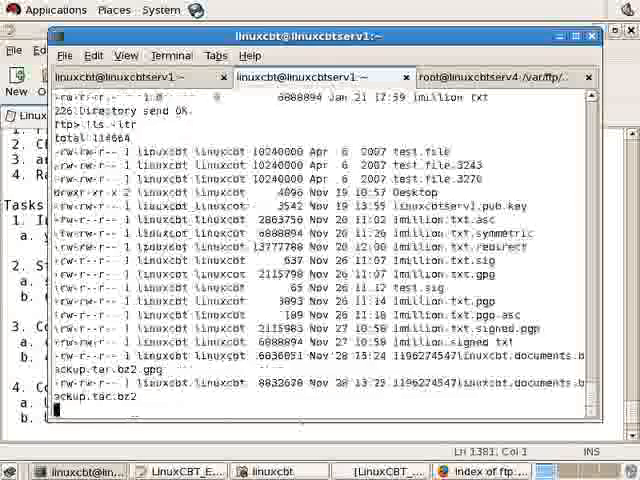
scroll(down, 3)
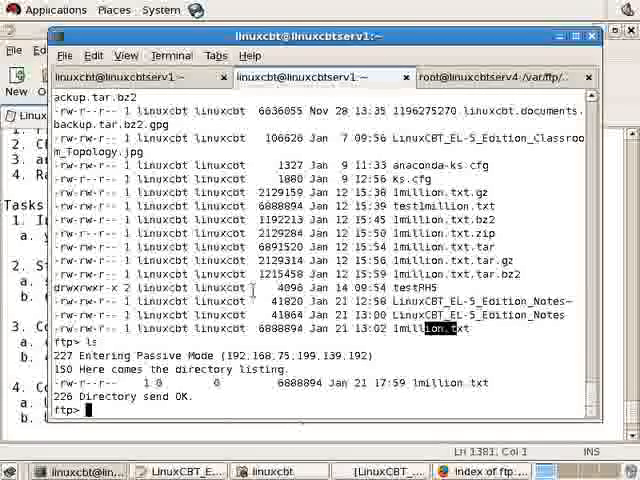
right_click(455, 270)
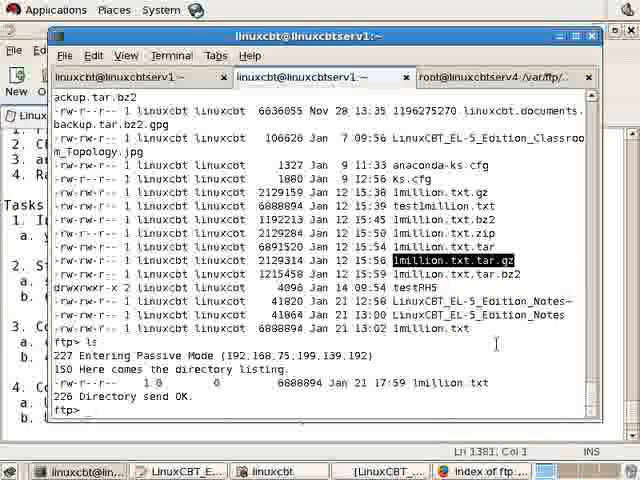
text(mput 1million.txt.tar.gz)
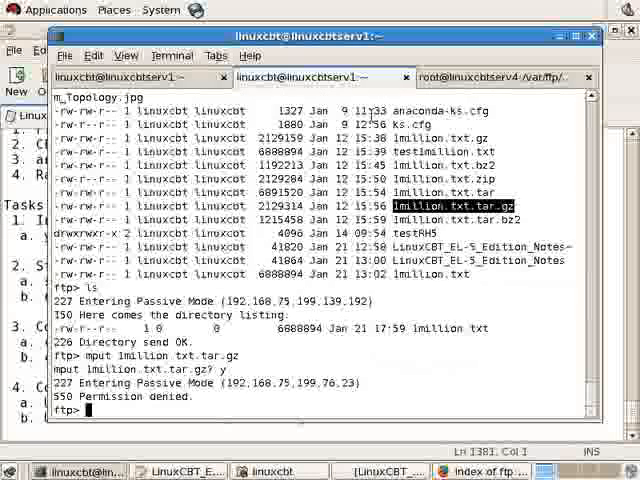
On the root@linuxcbtserv4 tab, open /etc/vsftpd/vsftpd.conf in nano
click(490, 77)
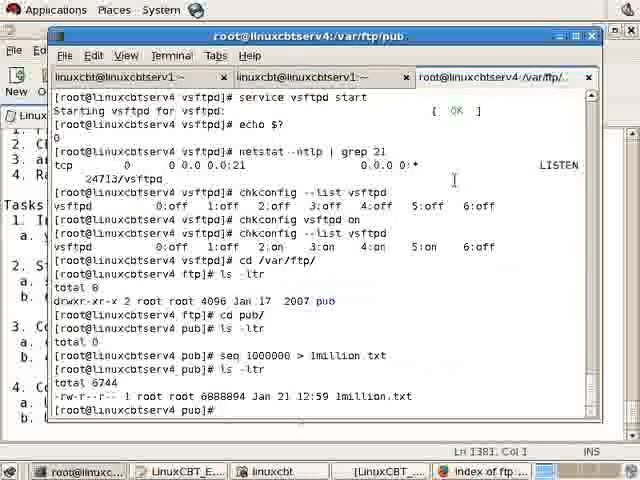
text(cd /etc)
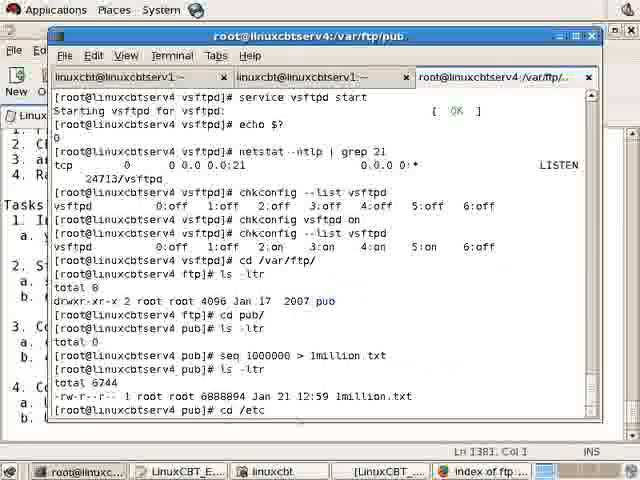
text(vsftpd/)
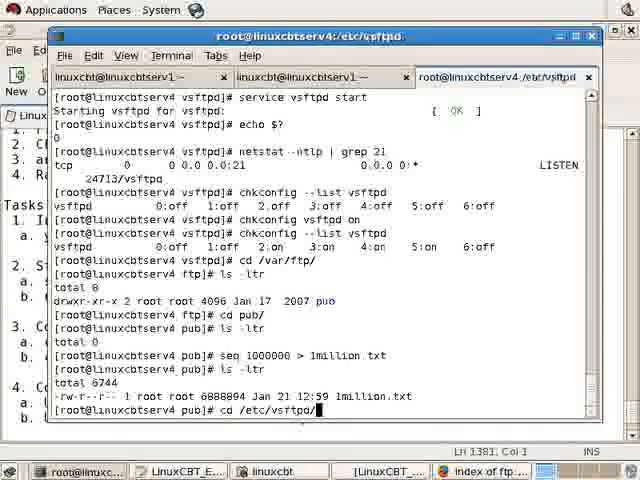
text(nano vsftpd)
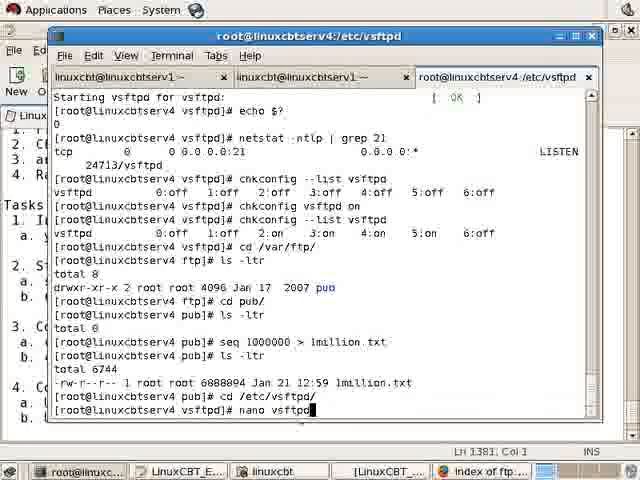
key(Return)
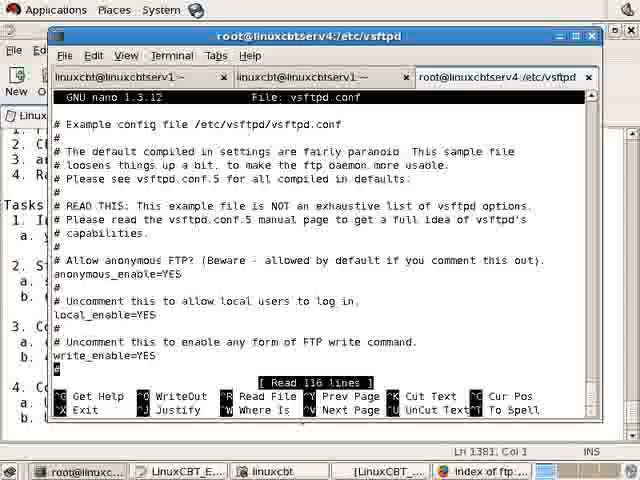
Scroll through vsftpd.conf to review its anonymous, local and write settings
scroll(down, 3)
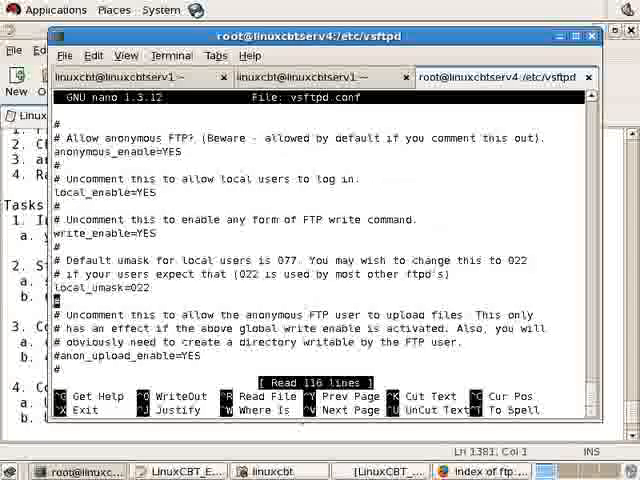
scroll(down, 3)
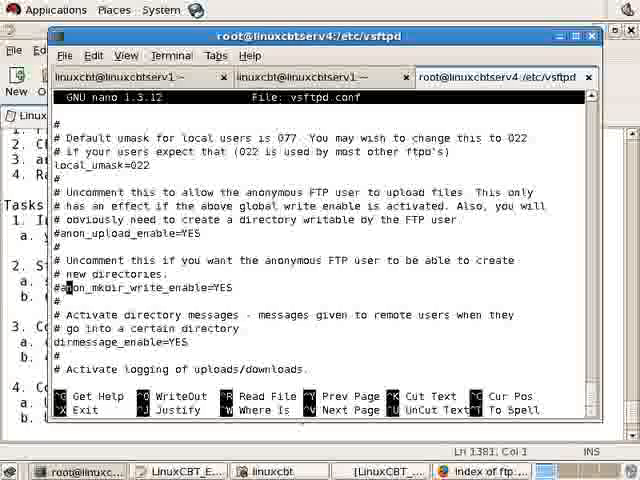
scroll(down, 3)
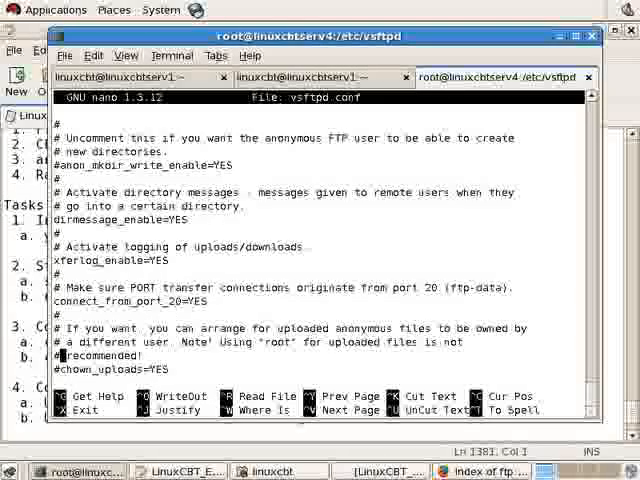
scroll(down, 3)
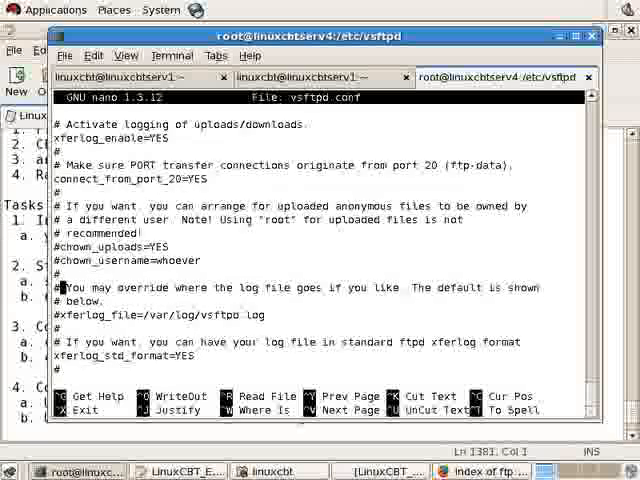
scroll(up, 3)
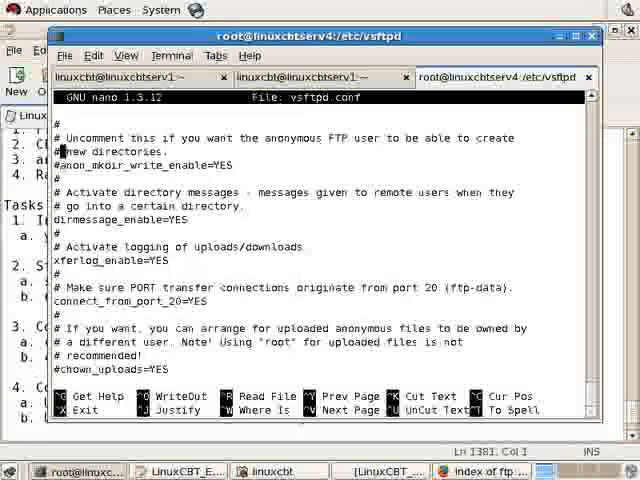
scroll(up, 3)
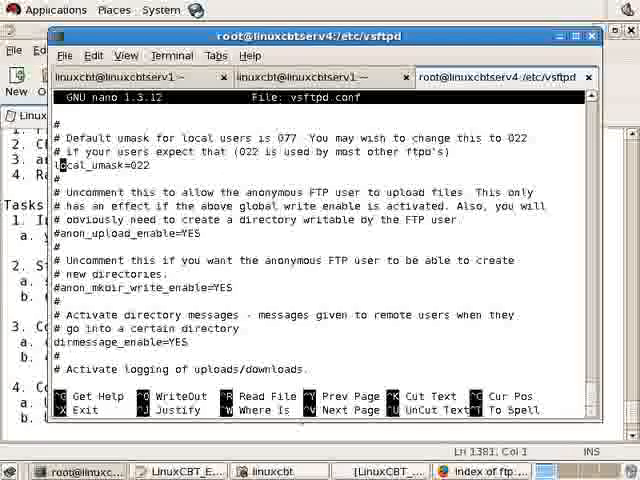
scroll(up, 3)
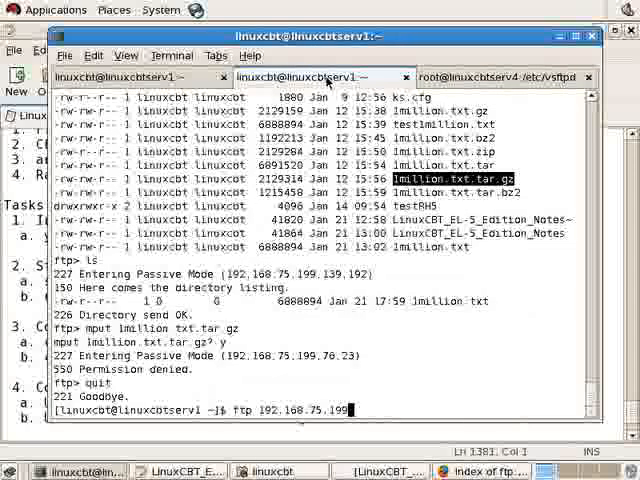
Attempt an FTP login to 192.168.75.199 as linuxcbt, which fails with 'cannot change directory'
key(Return)
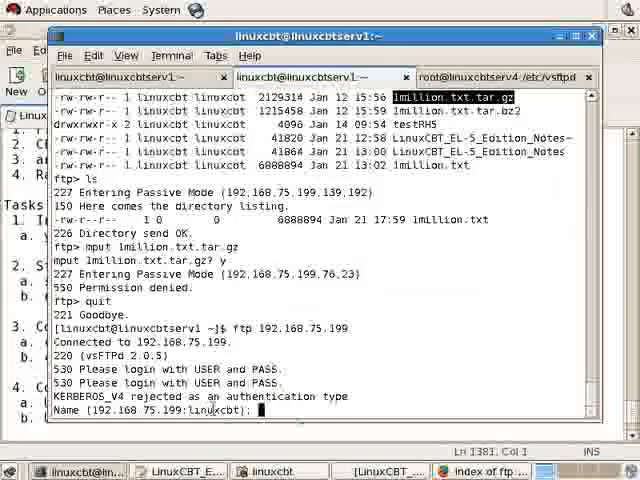
key(Return)
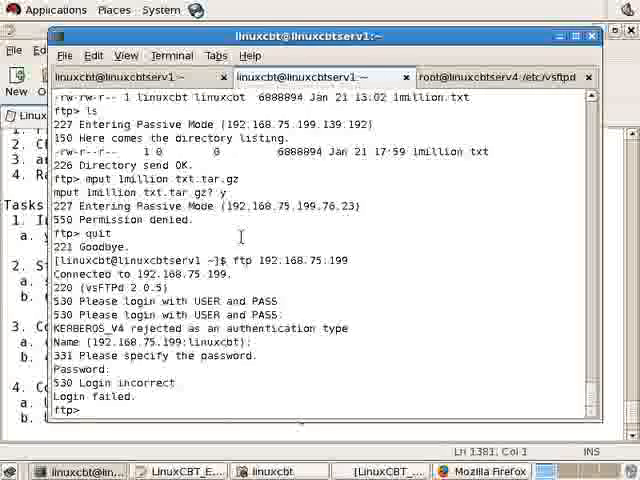
text(user linuxcbt)
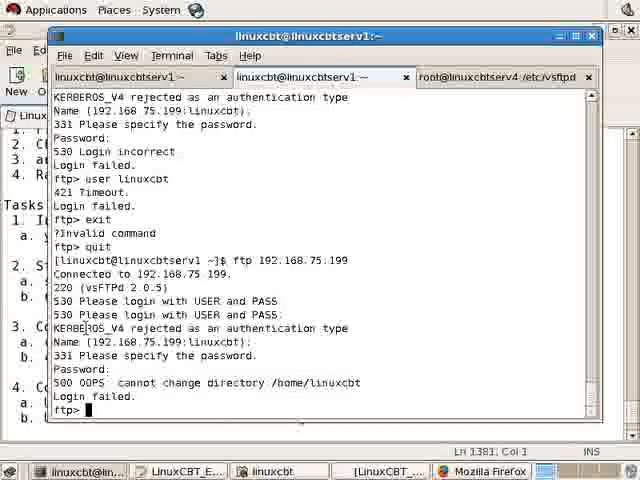
double_click(205, 382)
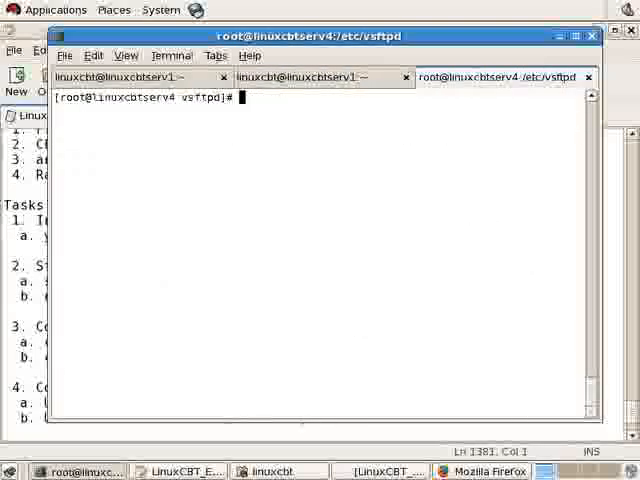
Show the latest entries of /var/log/messages with tail
text(tail /va)
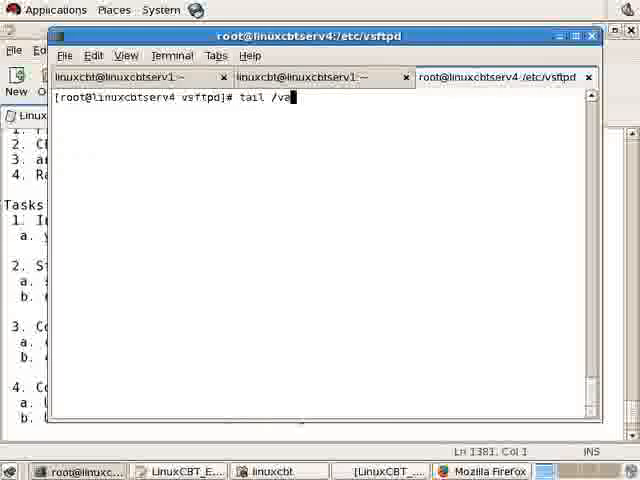
text(r/log/messages)
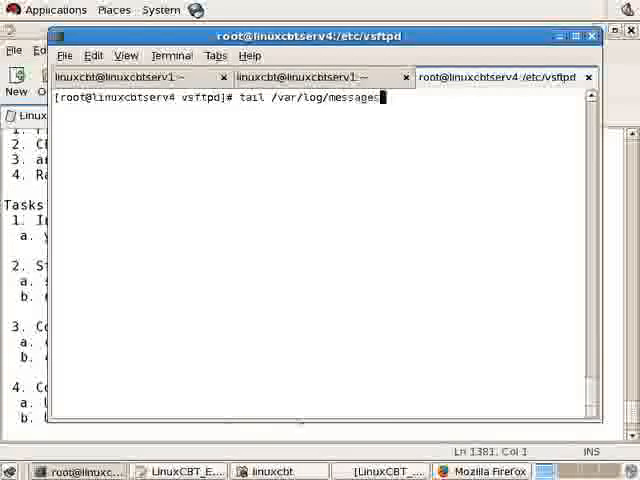
key(Return)
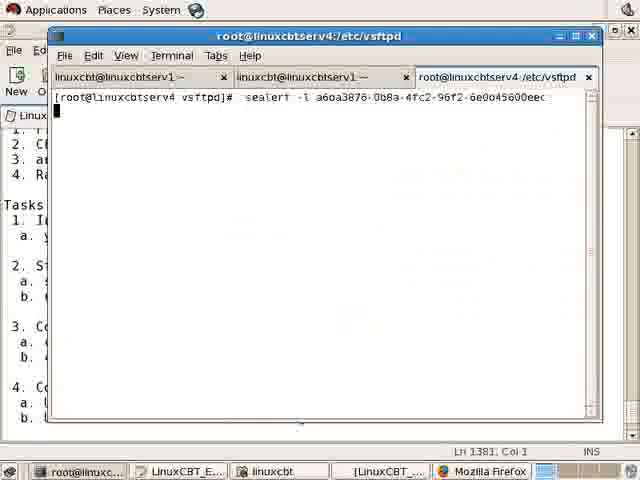
Run the suggested sealert report and copy its 'setsebool -P ftp_home_dir=1' fix
key(Return)
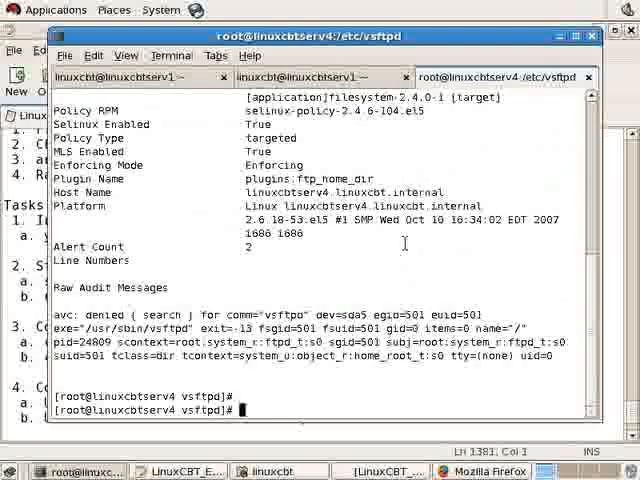
scroll(up, 3)
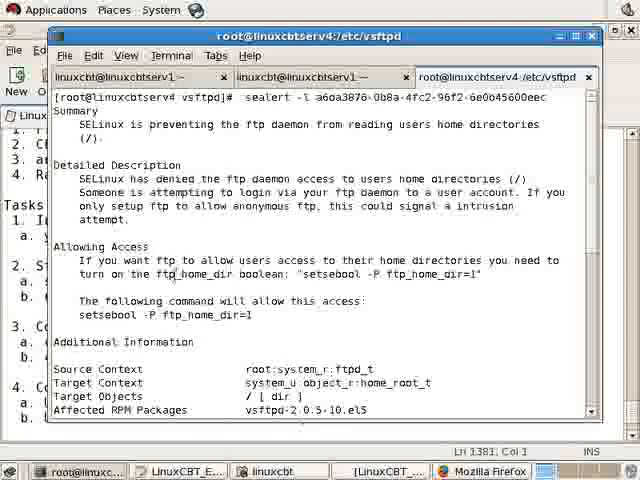
double_click(175, 274)
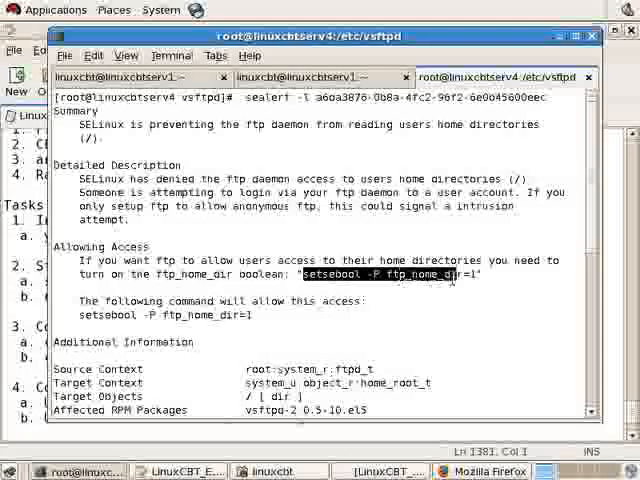
right_click(475, 282)
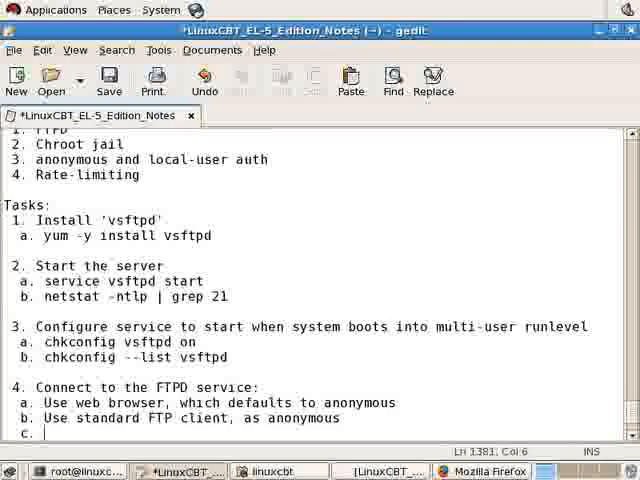
Note 'setsebool -P ftp_home_dir=1 – permits users access to their home directory' and run it on the server
text(setsebool -P ftp_home_dir=1 - permits users)
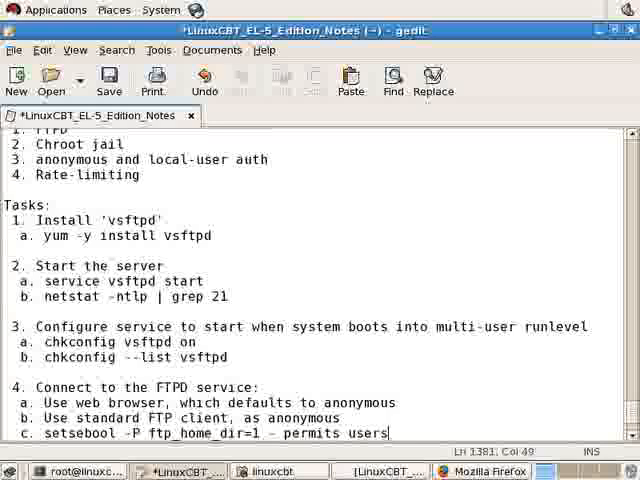
text(access to)
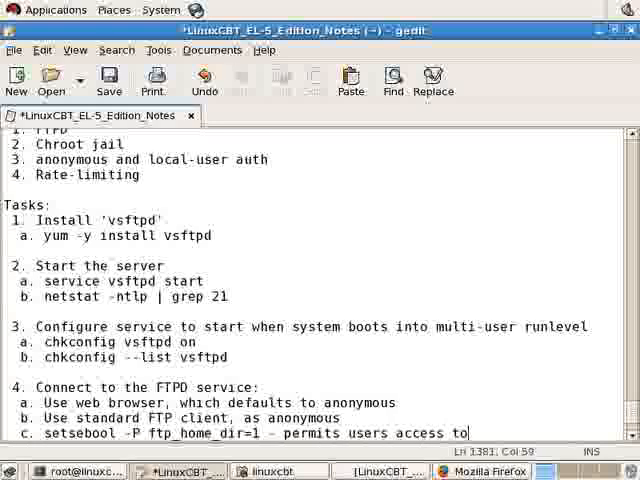
text(their home dire)
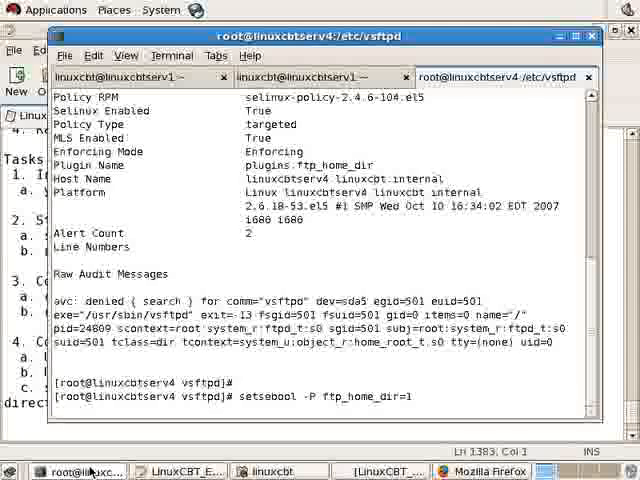
key(Return)
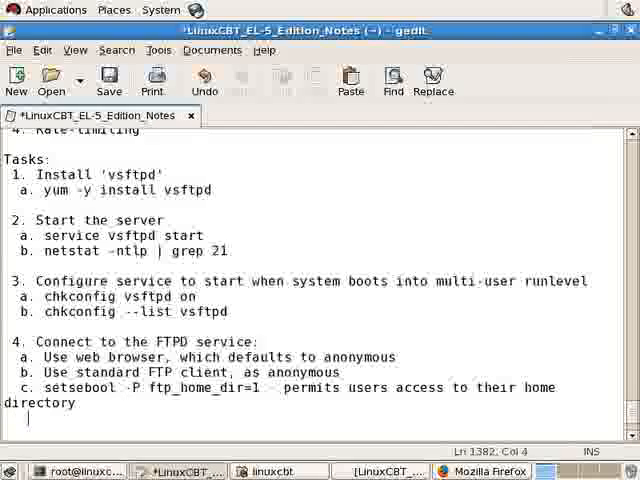
Add note item 'd. service vsftpd restart - for changes to take effect' in gedit
text(d. servi)
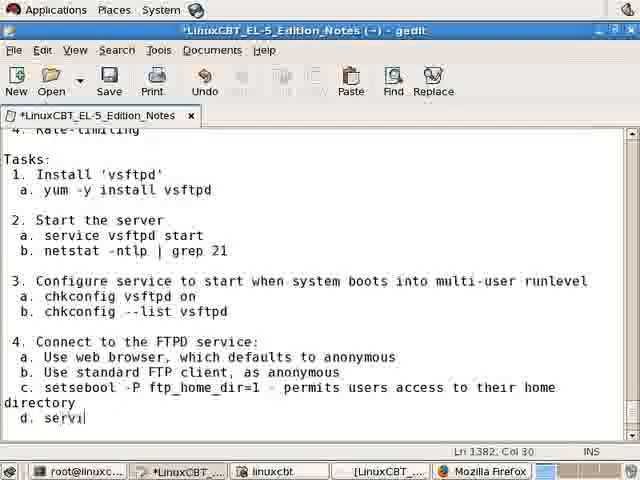
text(ce vsftpd)
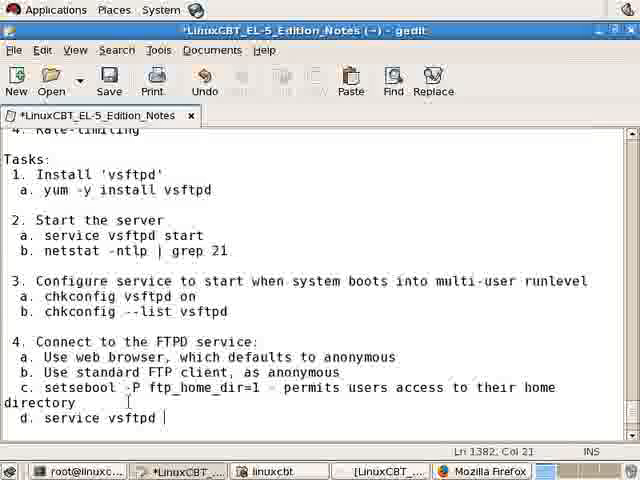
text(res)
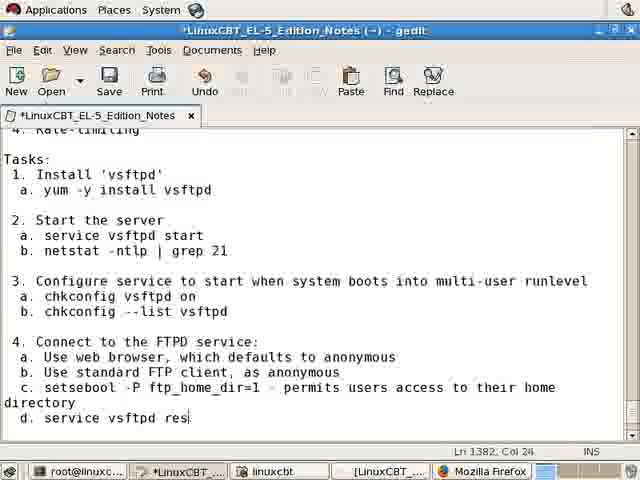
text(tart - for changes to tak)
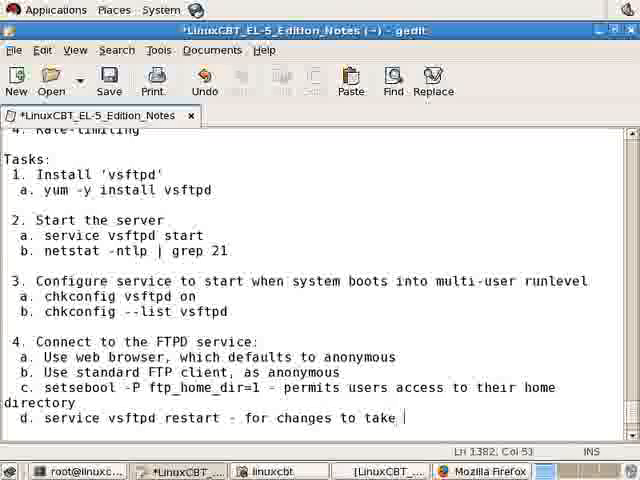
text(effect)
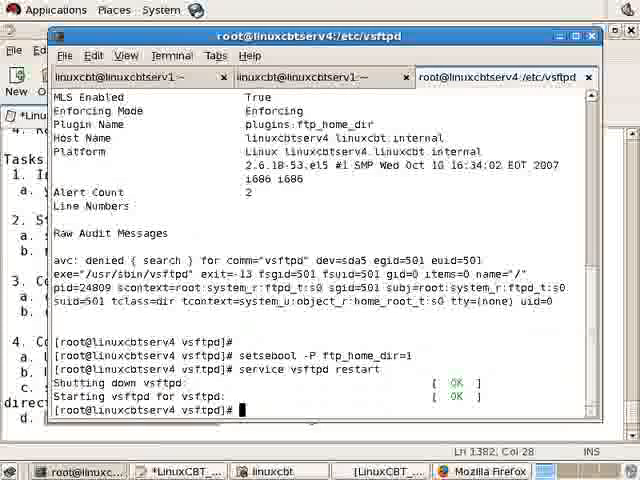
Inspect /etc/vsftpd and /var/ftp on the server, then list linuxcbt's home with ls -l over FTP
text(clear)
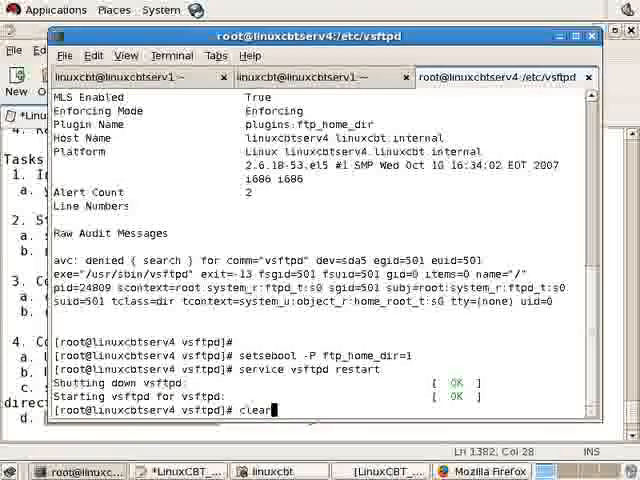
text(cd /etc/vsftpd/)
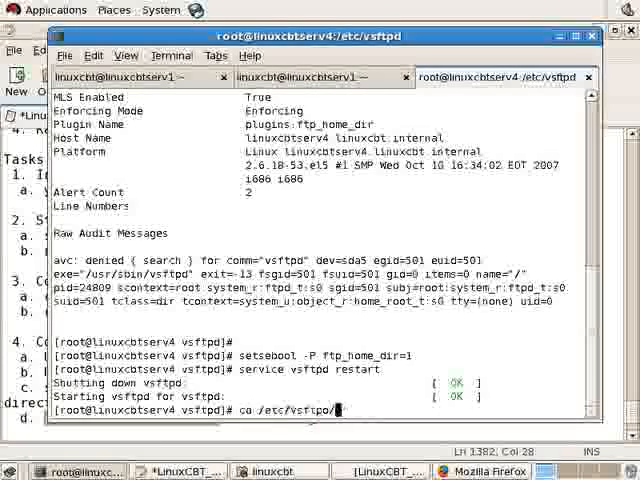
text(ls -ltr)
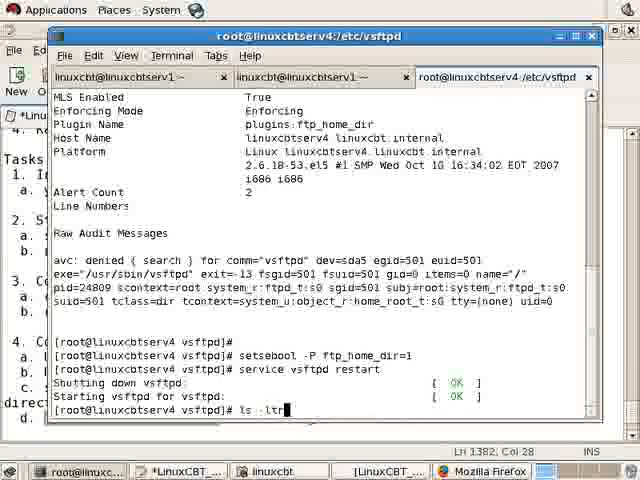
text(cd /var/ftp/)
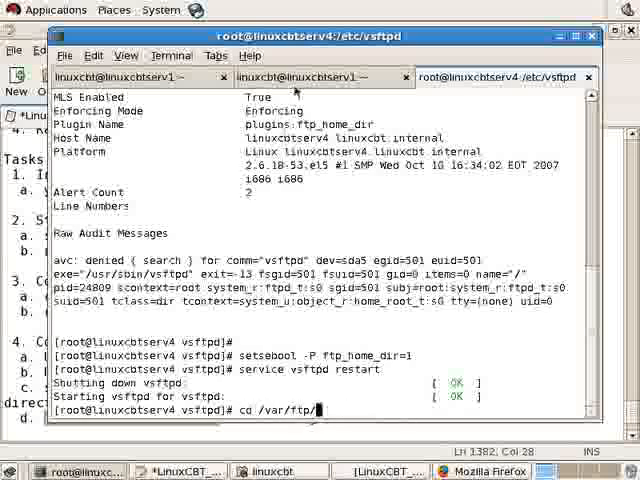
click(320, 77)
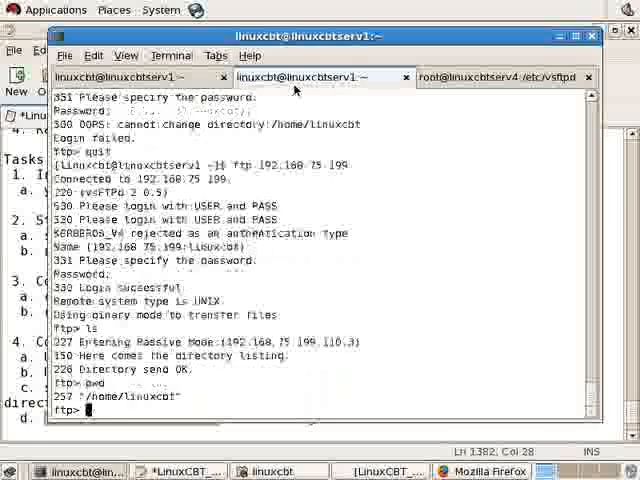
text(ls -l)
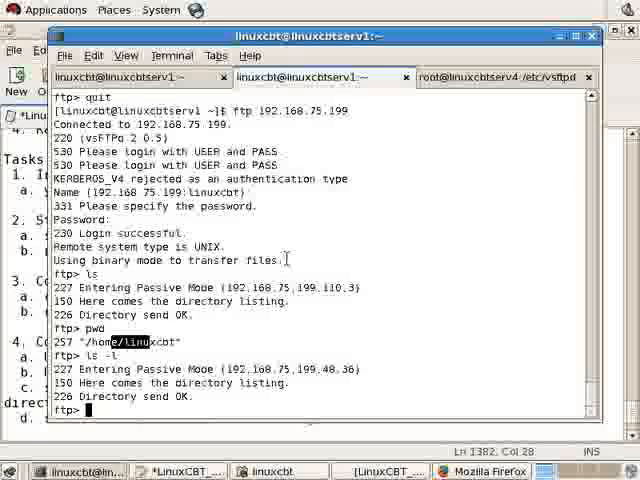
As linuxcbt on the server, create the large file linuxcbt.txt in the home directory
click(505, 77)
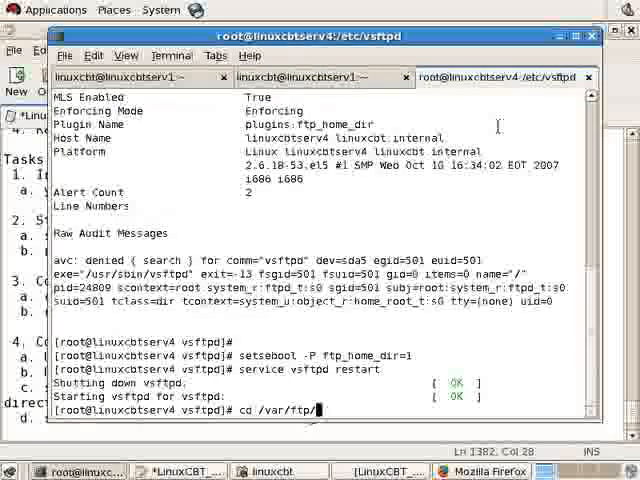
text(su linuxcbt)
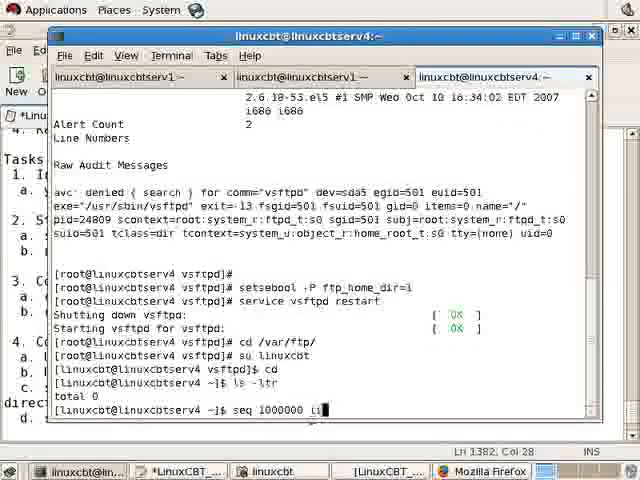
text(linuxcbt txt)
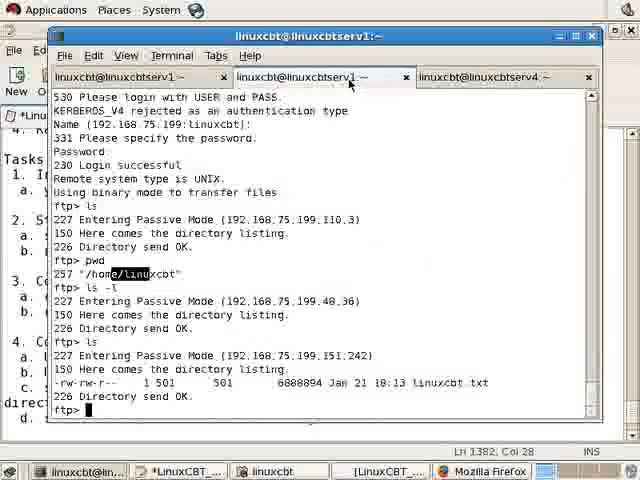
Download linuxcbt.txt with mget and confirm it locally with !ls
text(mget)
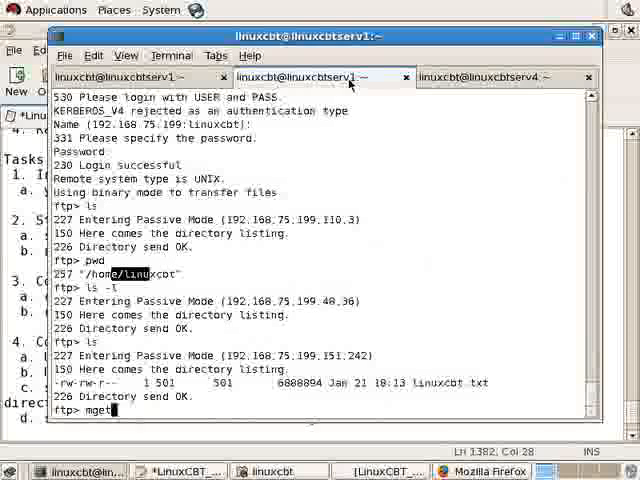
text(linuxcbt.txt)
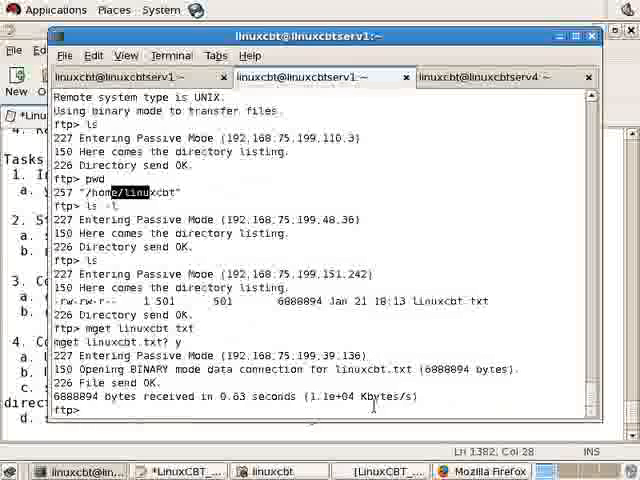
text(!ls)
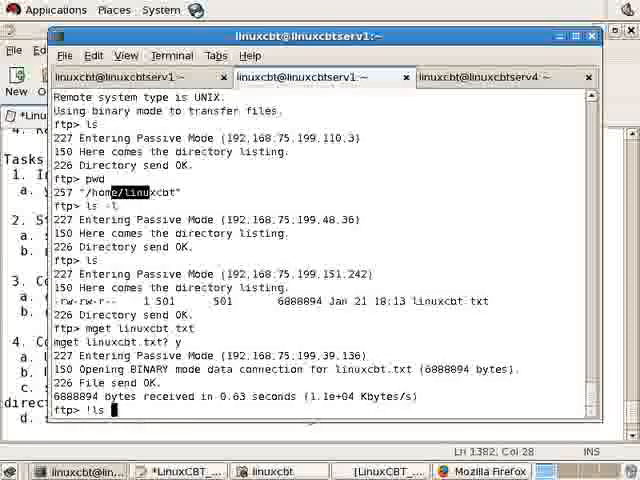
key(Return)
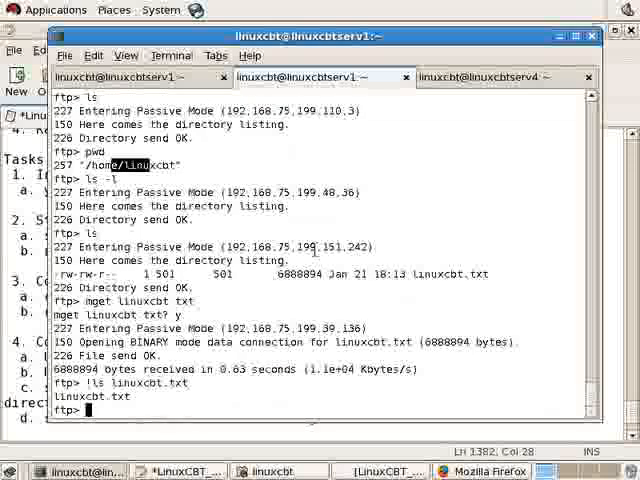
click(490, 77)
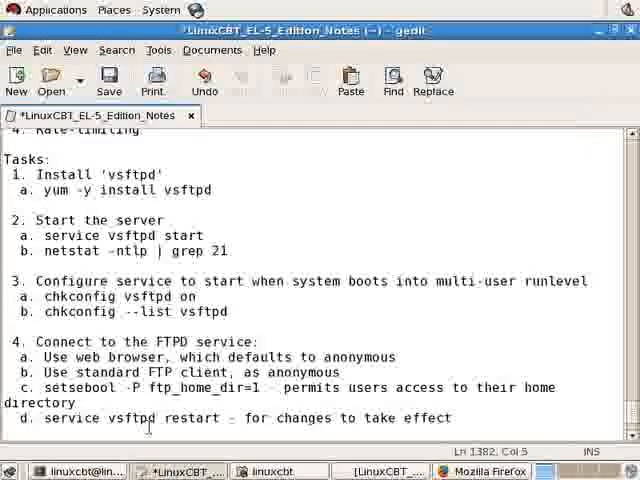
Add item '5. Chroot jail local users & disable 'anonymous'' at the end of the notes
scroll(down, 3)
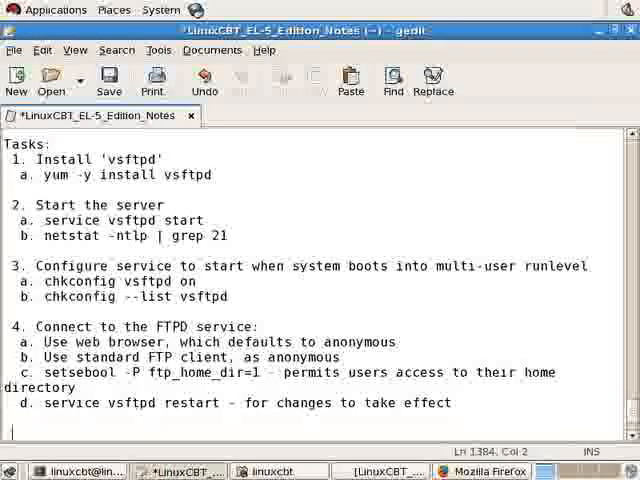
text(5. Ch)
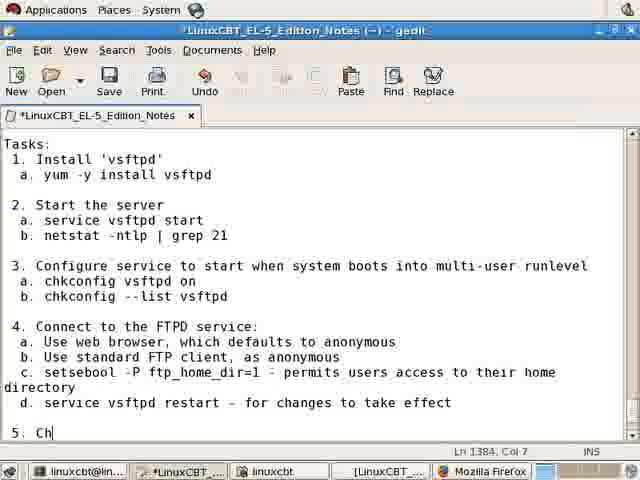
text(hroot jail)
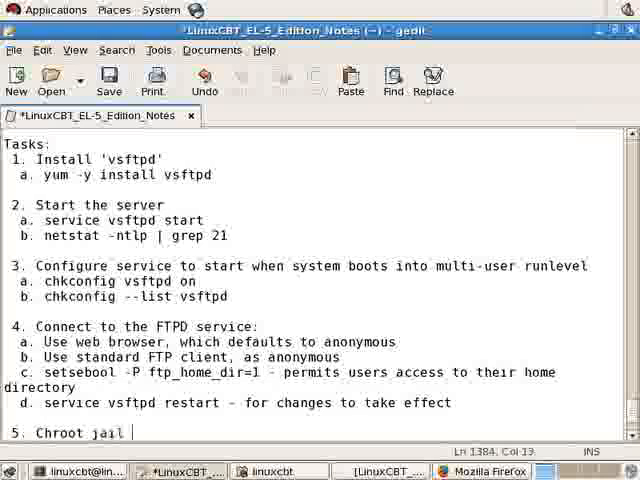
text(local users &)
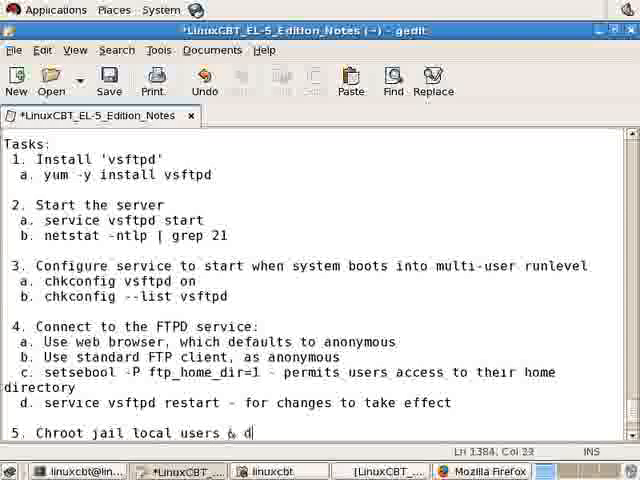
text(disable)
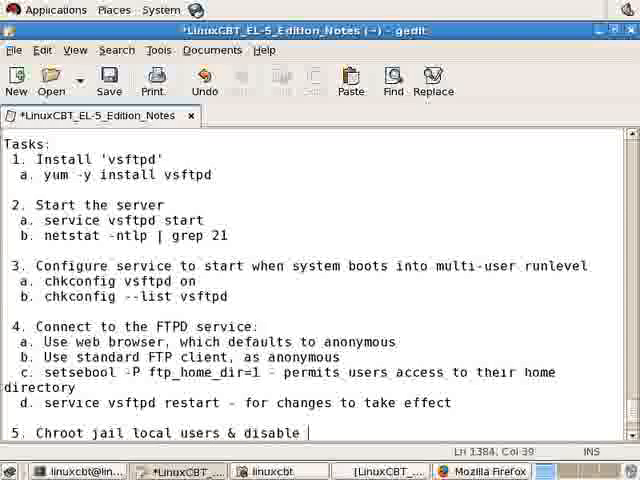
text('anonymo)
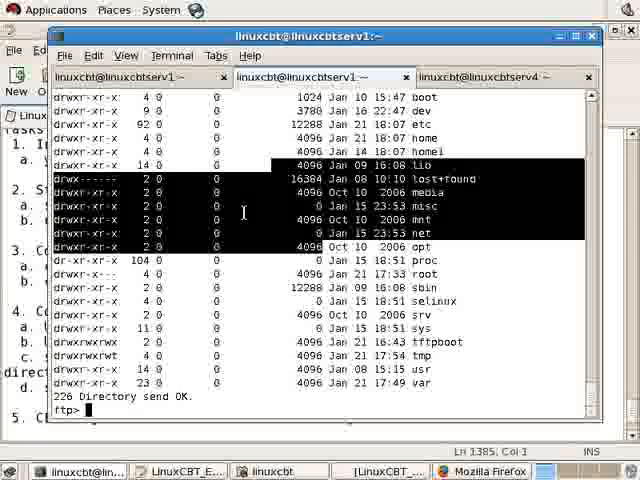
Open vsftpd.conf in nano from the root tab and set anonymous_enable=NO
click(490, 77)
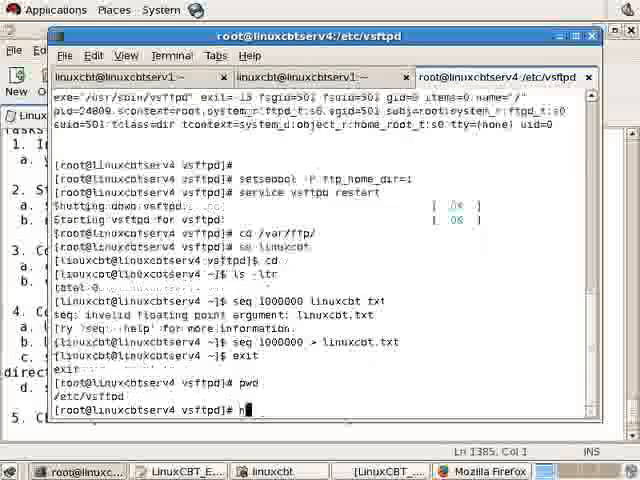
text(nano vsftpd.conf)
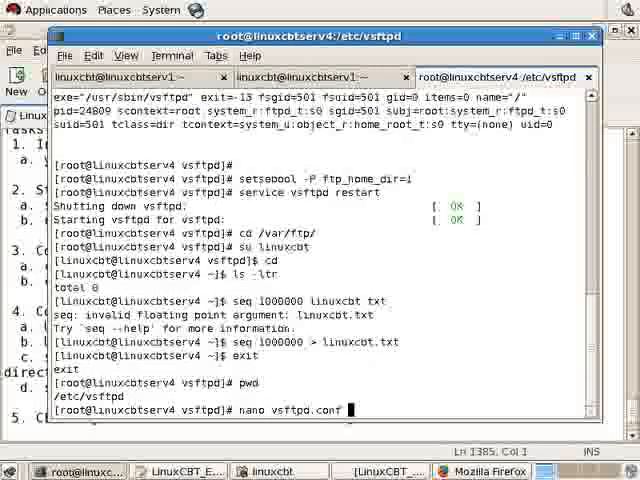
key(Return)
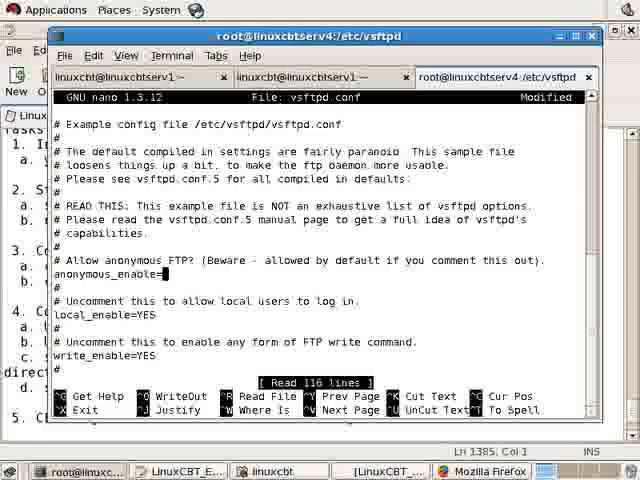
text(NO)
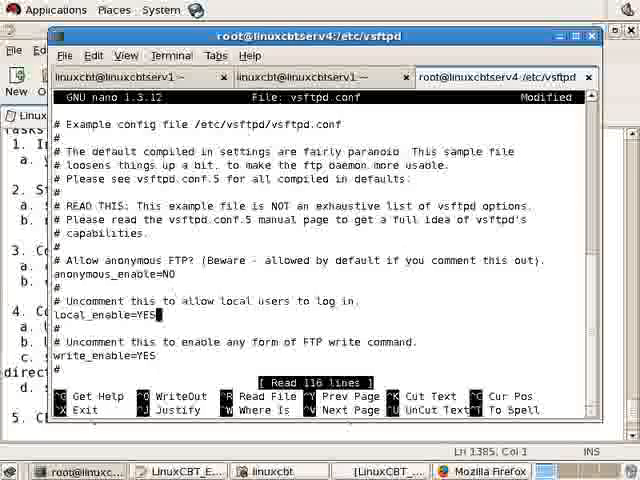
scroll(down, 3)
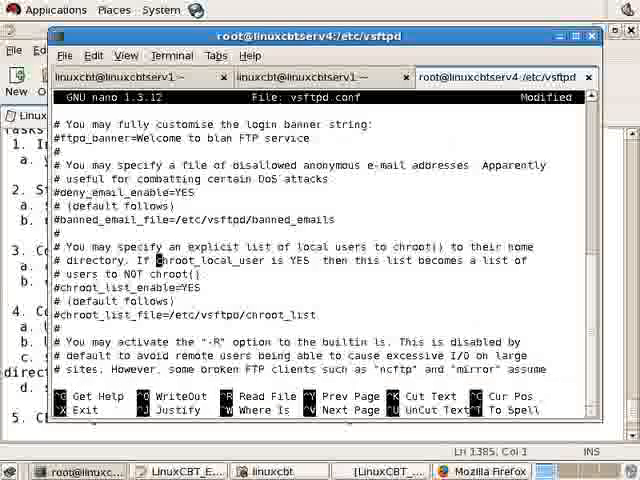
Search vsftpd.conf for the chroot settings and review them
key(ctrl+w)
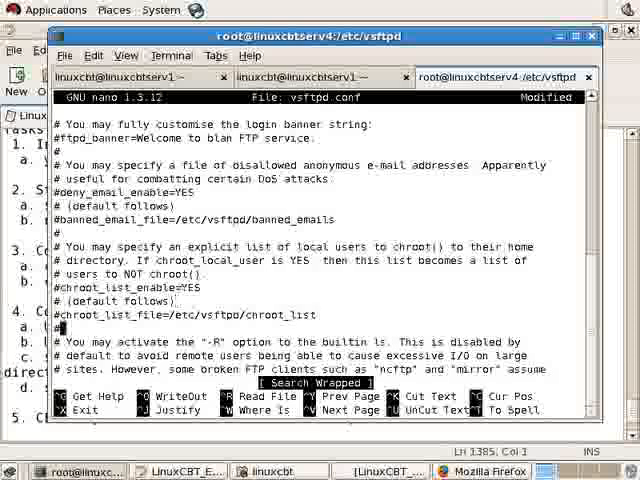
scroll(down, 3)
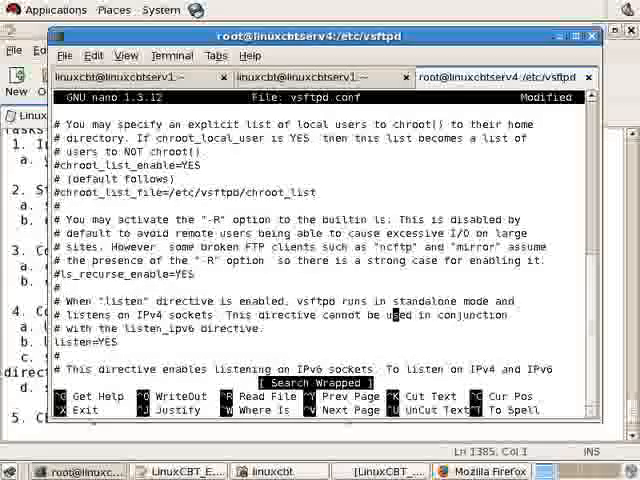
scroll(down, 3)
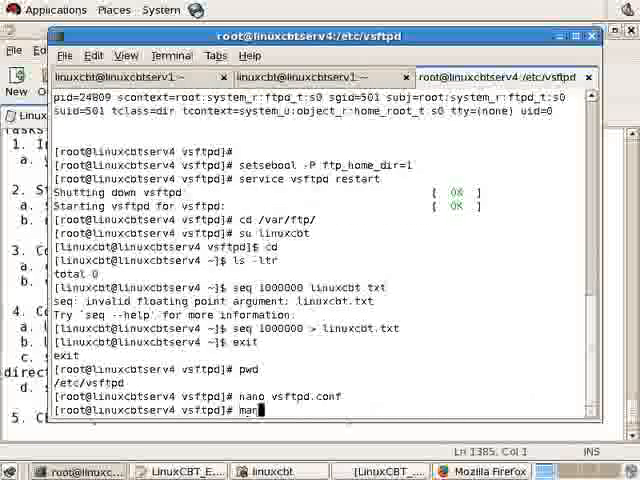
Read the vsftpd.conf man page and copy the chroot_local_user option name
text(vsftpd.conf)
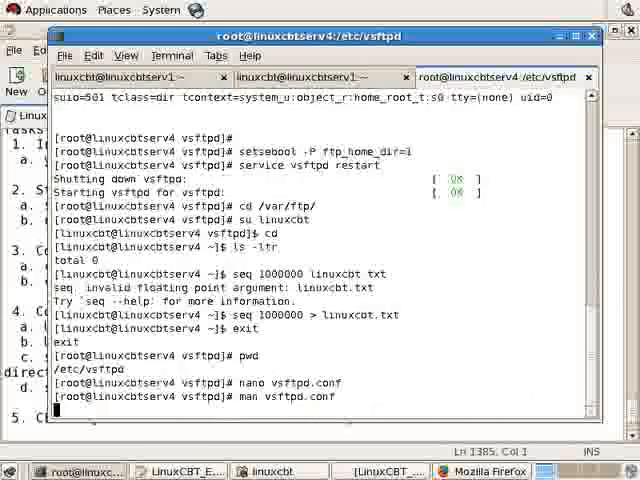
key(Return)
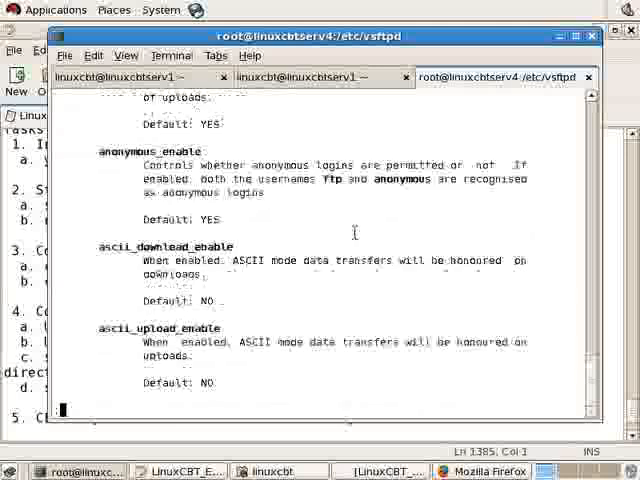
scroll(down, 3)
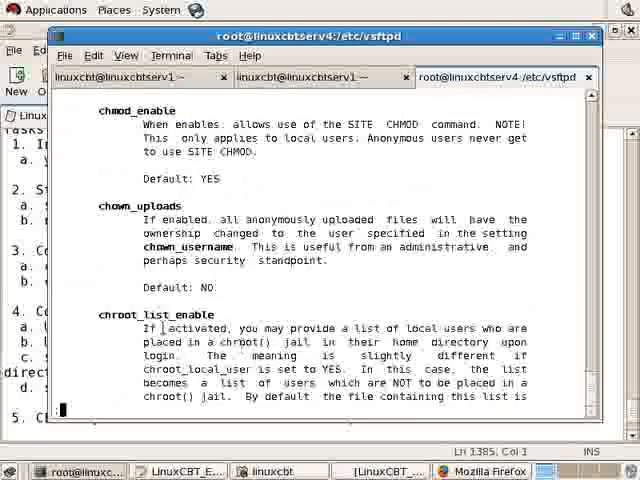
scroll(down, 3)
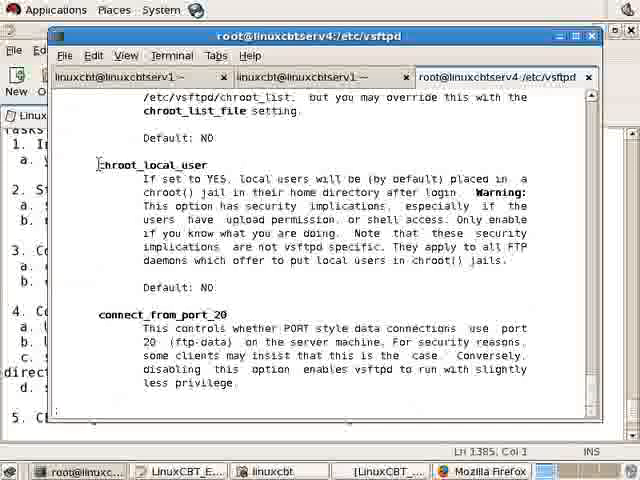
double_click(140, 164)
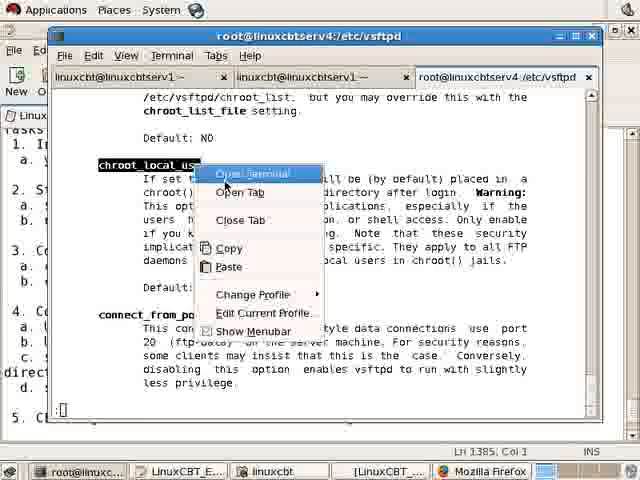
click(254, 173)
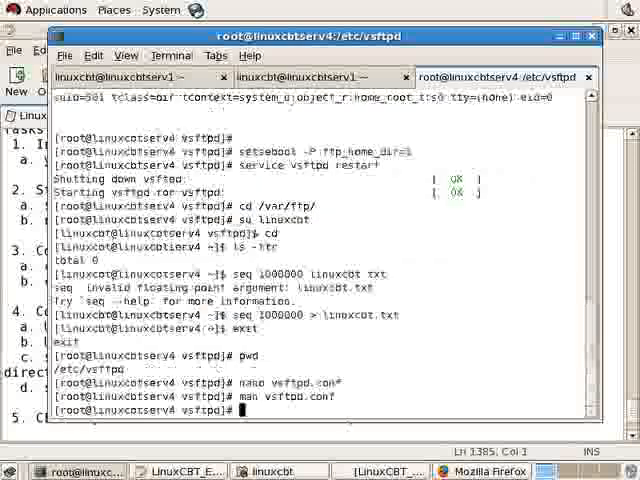
text(nano)
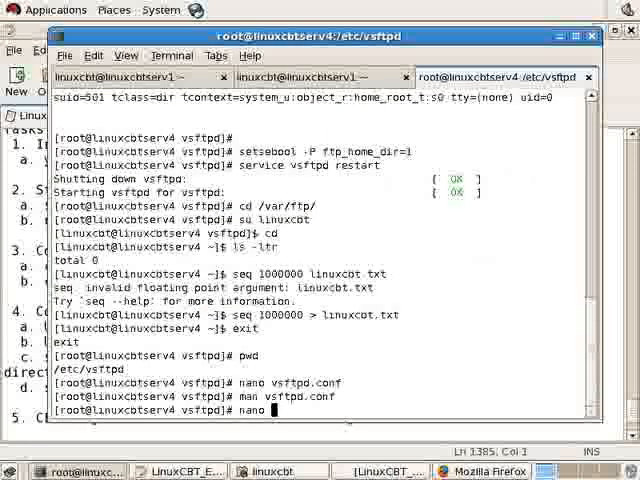
Append chroot_local_user=YES under a '### Jails users into their home directories' comment and save
key(Return)
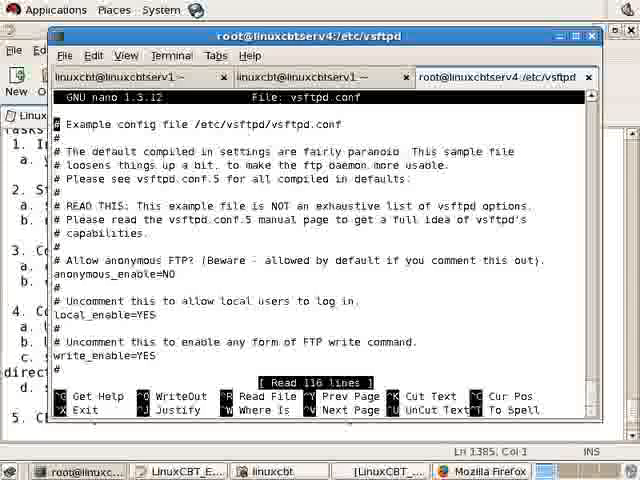
scroll(down, 3)
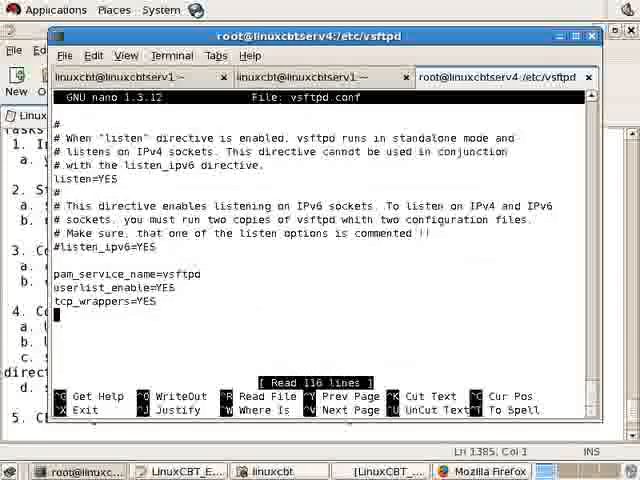
text(chroot_local_user)
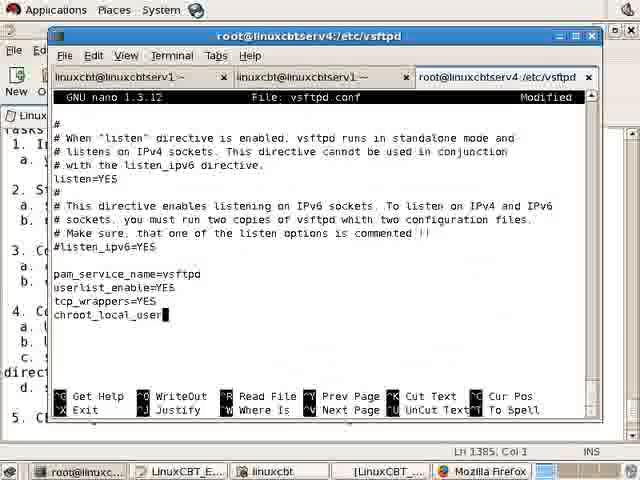
text(YES)
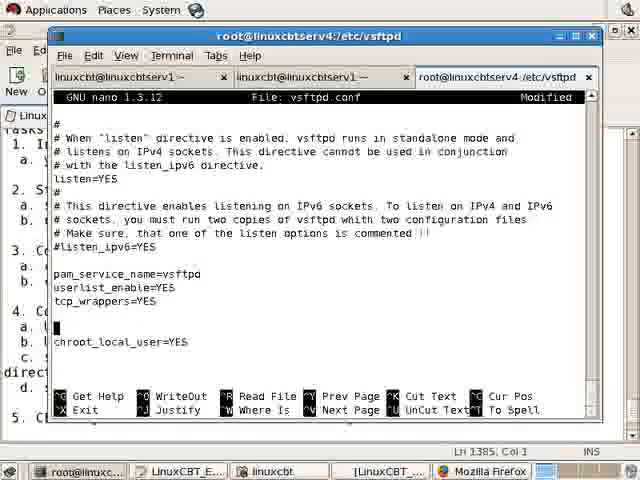
text(###)
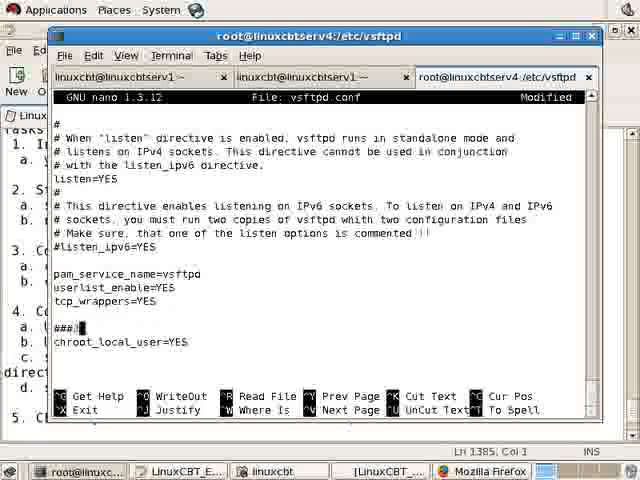
text(Jails users)
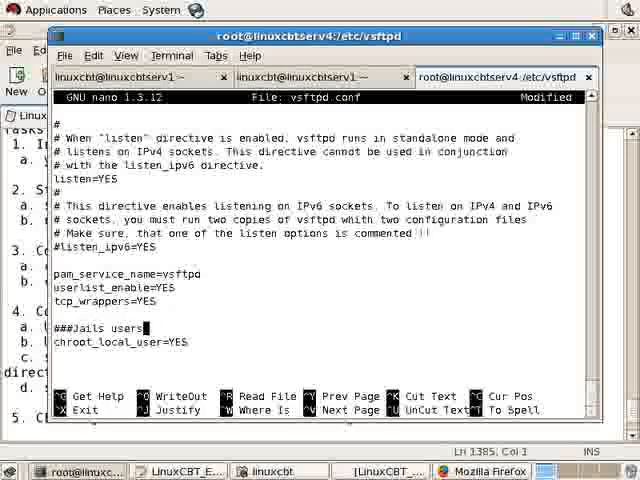
text(into their home)
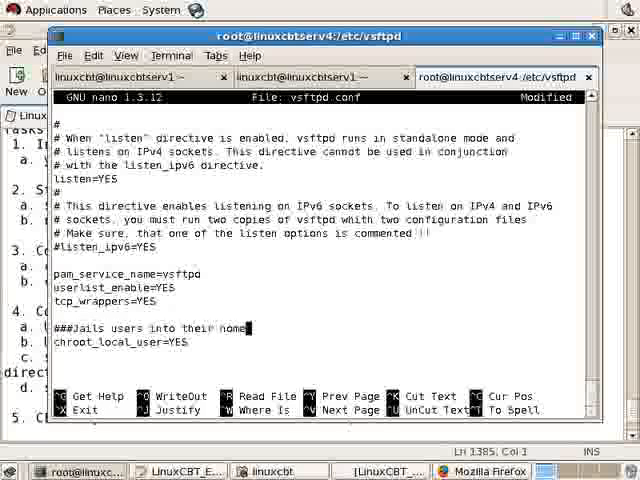
text(director)
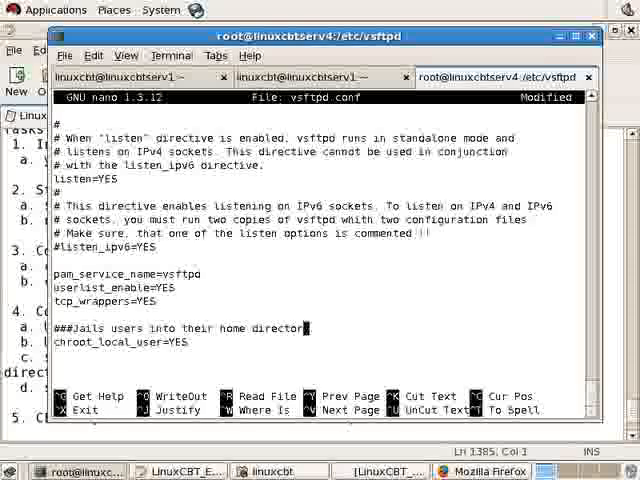
text(ies)
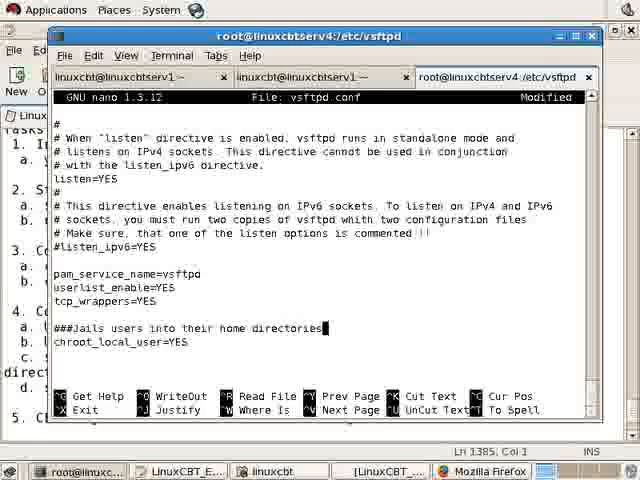
text(###)
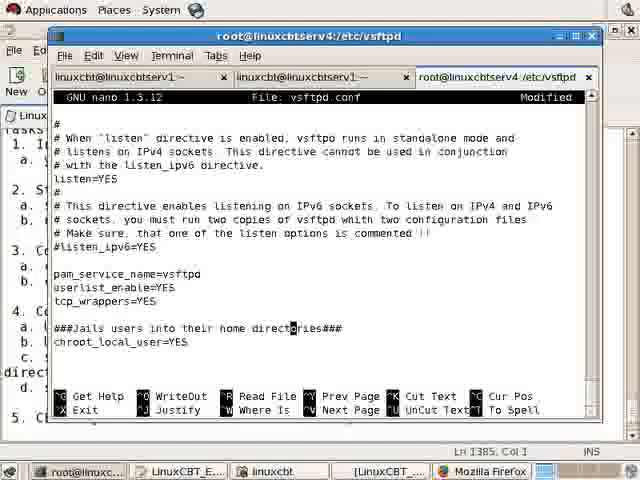
key(ctrl+x)
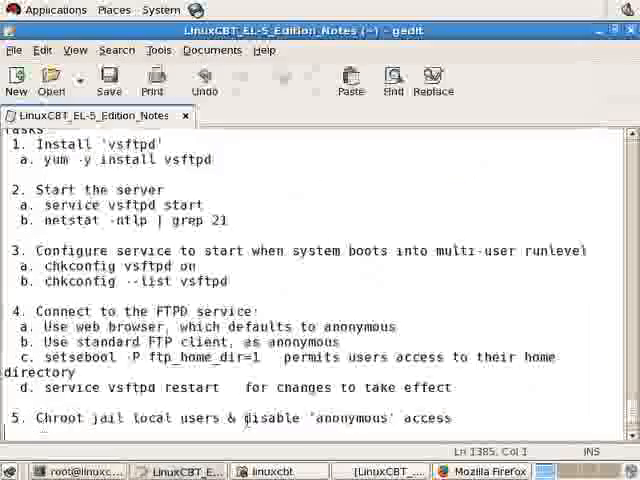
Note 5a 'chroot_local_user=YES - this jails users' and reuse the restart note as item b
text(a. chroot_local_use)
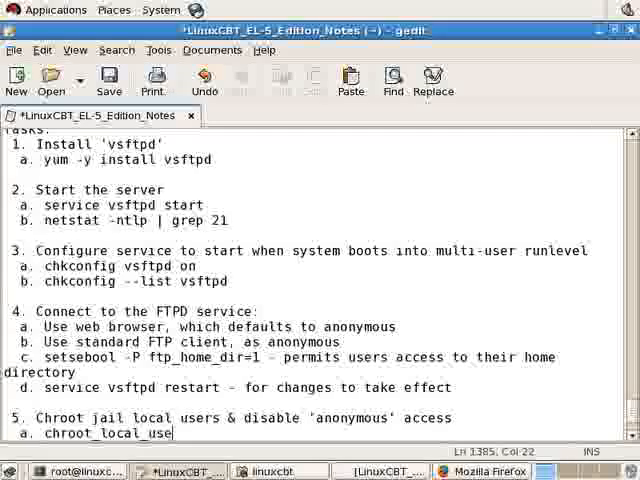
text(r)
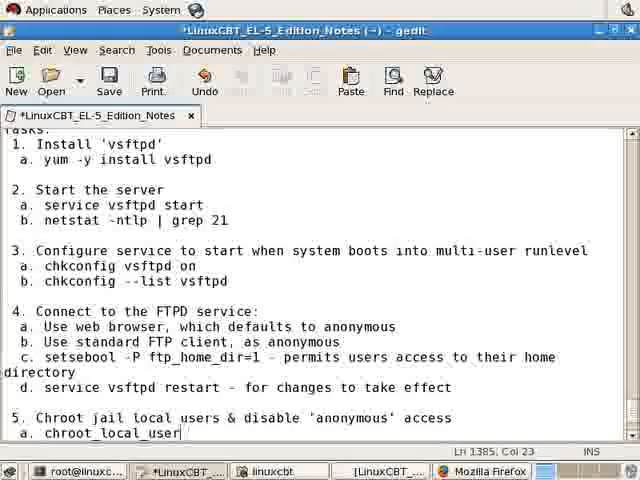
text(=YES - this jails users)
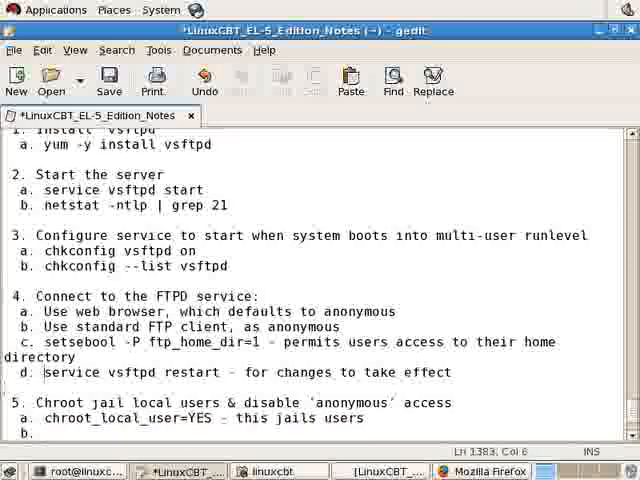
triple_click(240, 372)
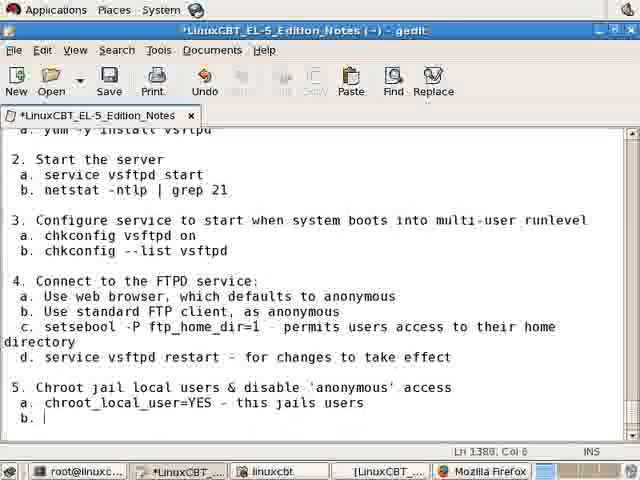
key(ctrl+s)
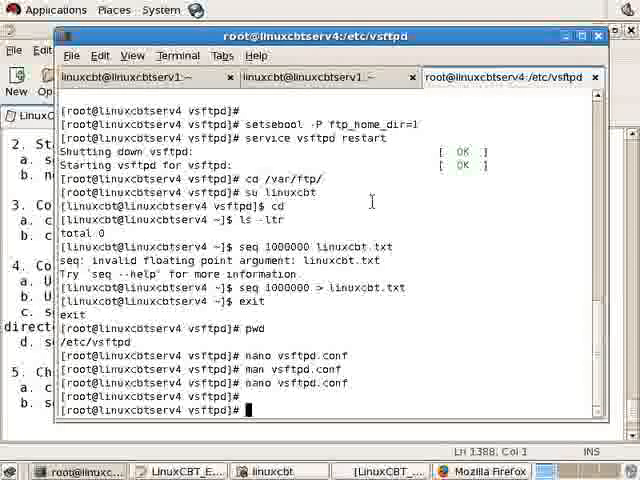
Restart vsftpd, then FTP to 192.168.75.199 from the client and confirm the jail at /
text(nano vsftpd.conf)
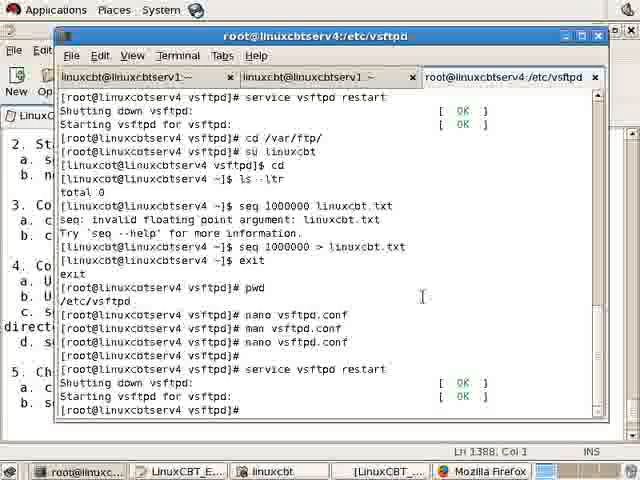
click(150, 77)
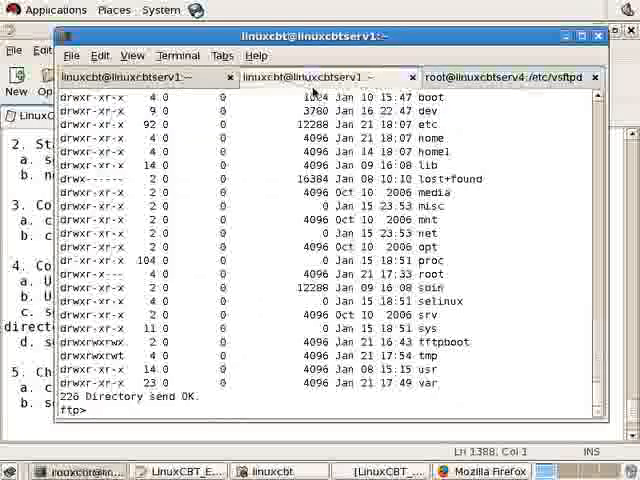
text(quit)
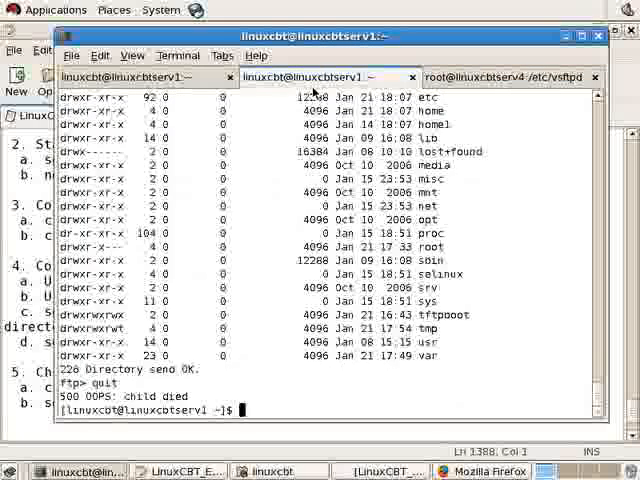
text(clear)
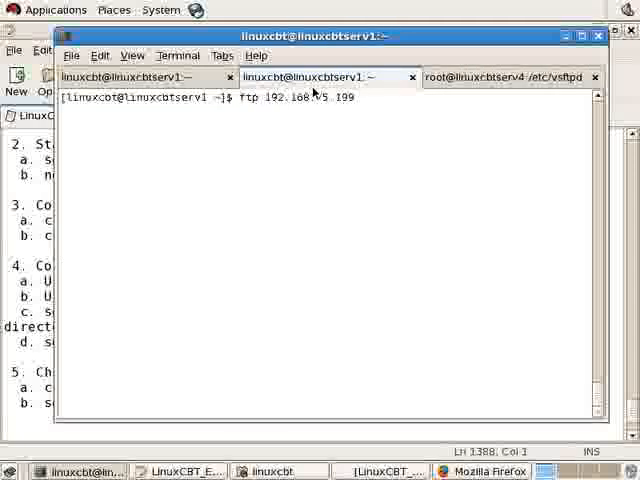
key(Return)
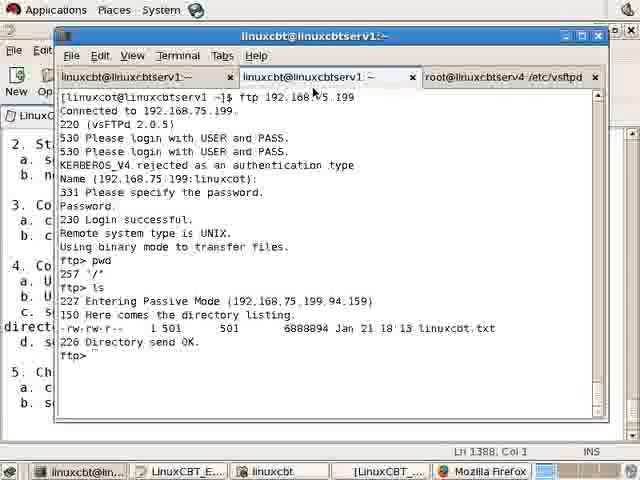
text(cd /)
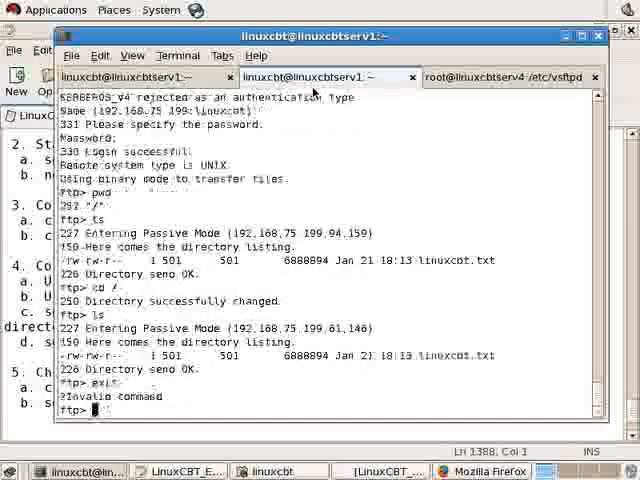
click(170, 470)
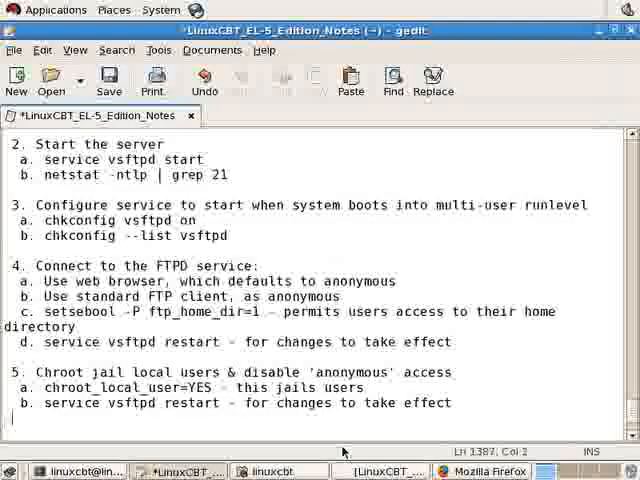
Add note 5c: test connectivity as 'anonymous' and 'non-anonymous' users
text(c. test connectivy a)
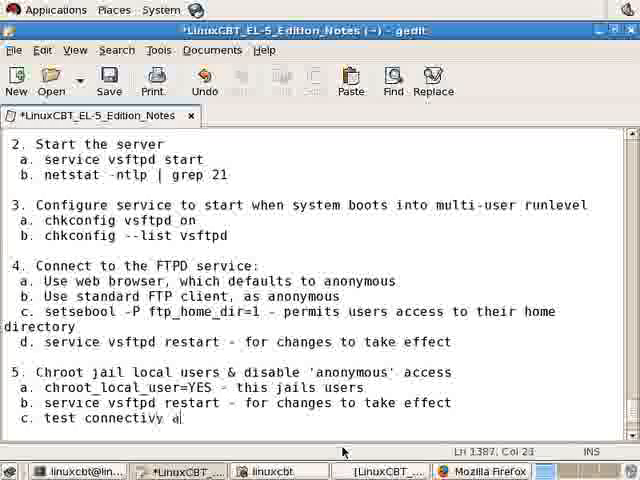
key(BackSpace)
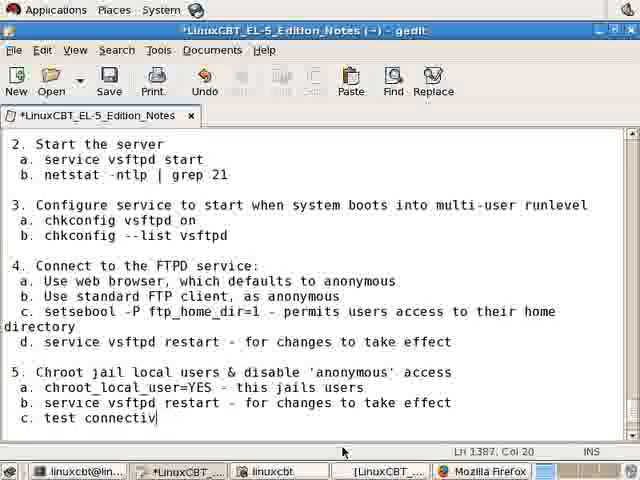
text(ity as 'anonymous)
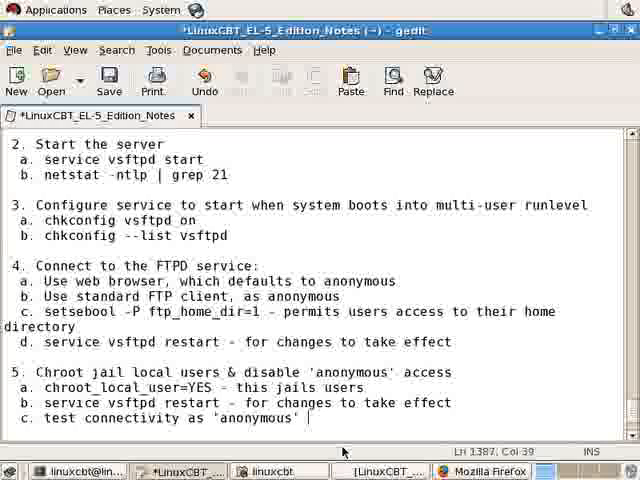
text(and 'non)
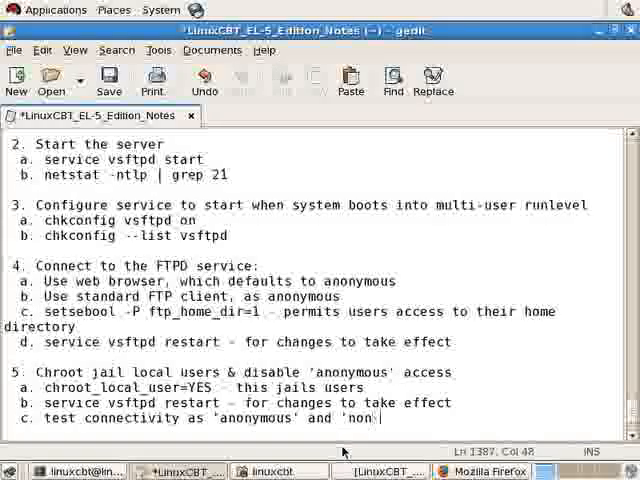
text(anoy)
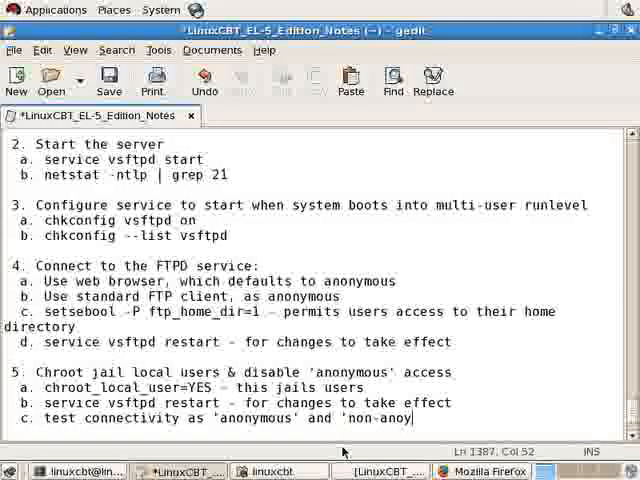
text(ymous')
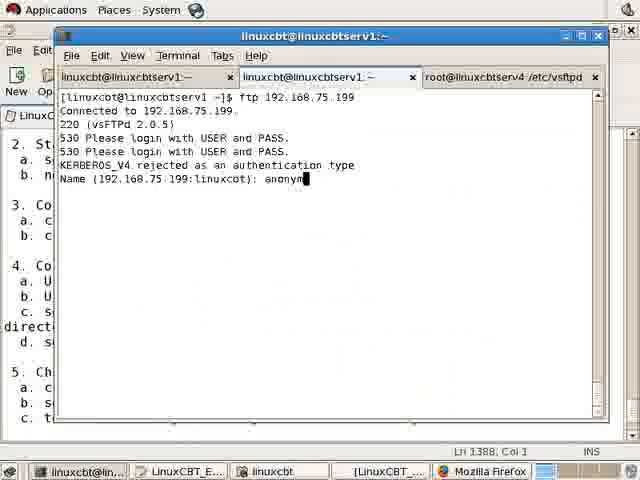
Try an anonymous login with an empty password, get '530 Login incorrect', and quit FTP
key(Return)
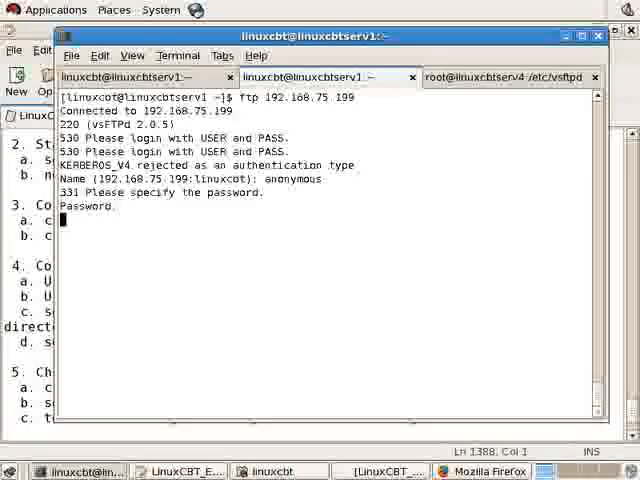
mouse_move(267, 333)
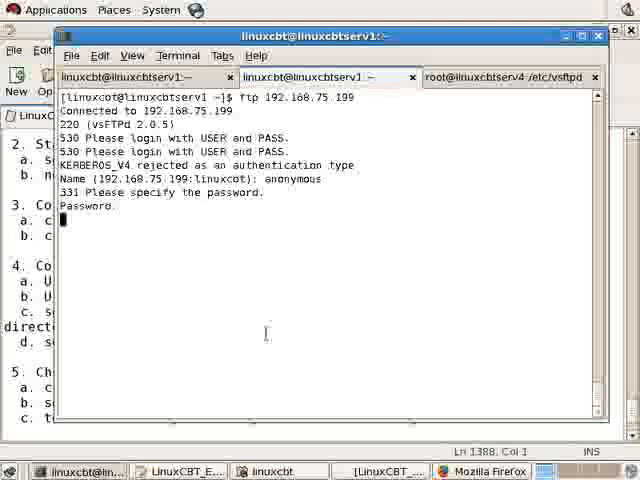
key(Return)
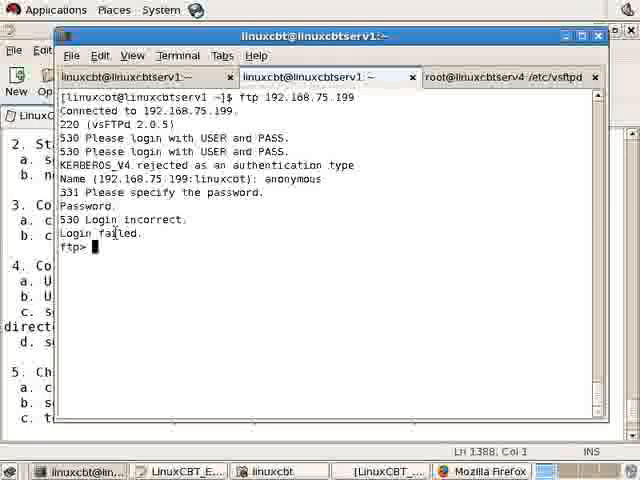
text(quit)
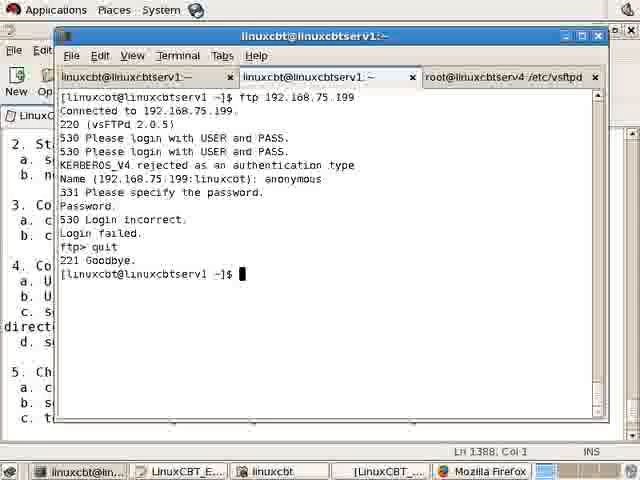
mouse_move(47, 438)
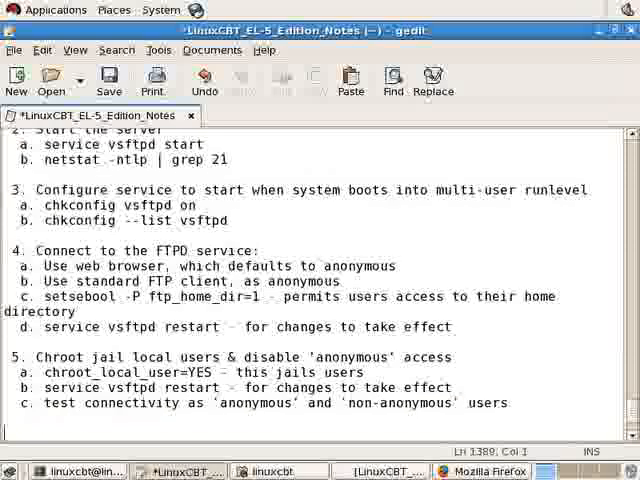
Switch to the root@linuxcbtserv4 server shell tab
click(108, 80)
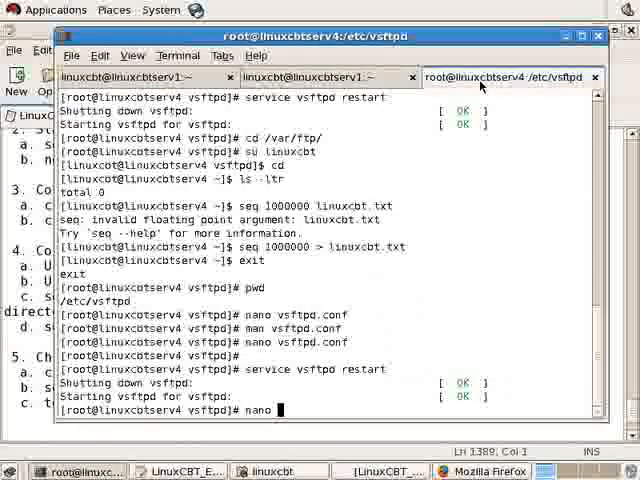
Uncomment xferlog_file in vsftpd.conf, save it, and restart vsftpd
key(Return)
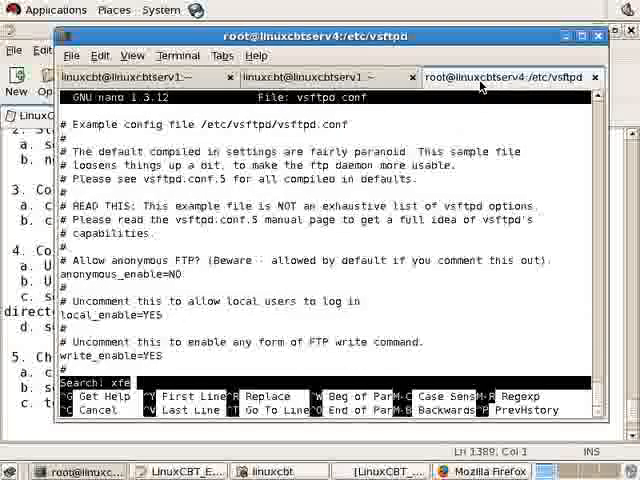
key(Return)
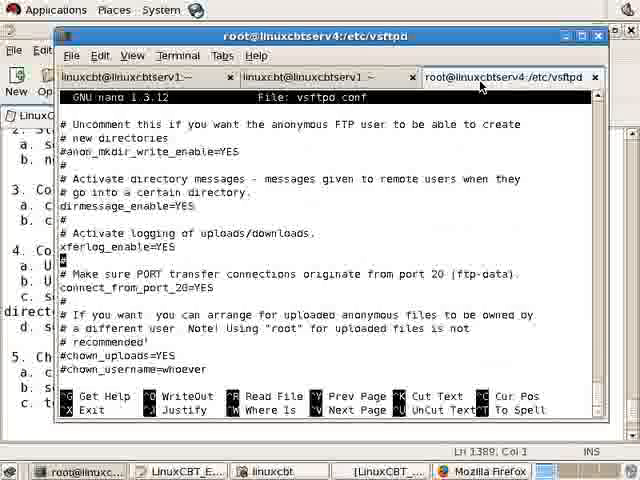
scroll(down, 3)
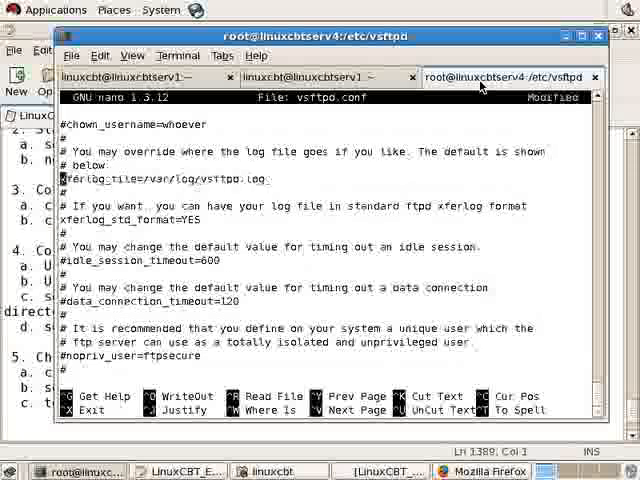
key(ctrl+x)
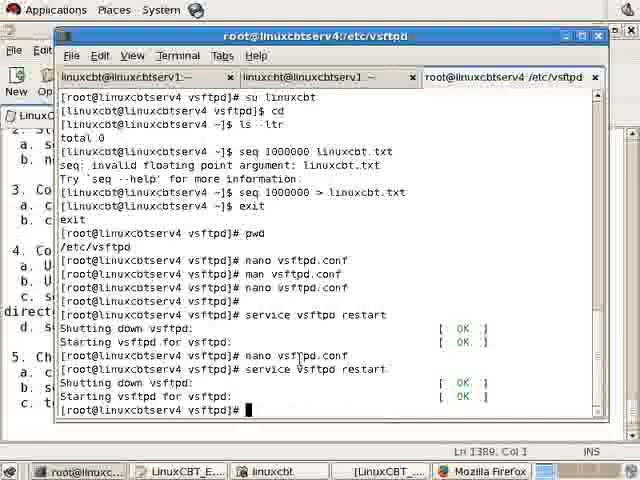
View /etc/logrotate.d/vsftpd.log and then /etc/logrotate.conf with less
text(less /etc/)
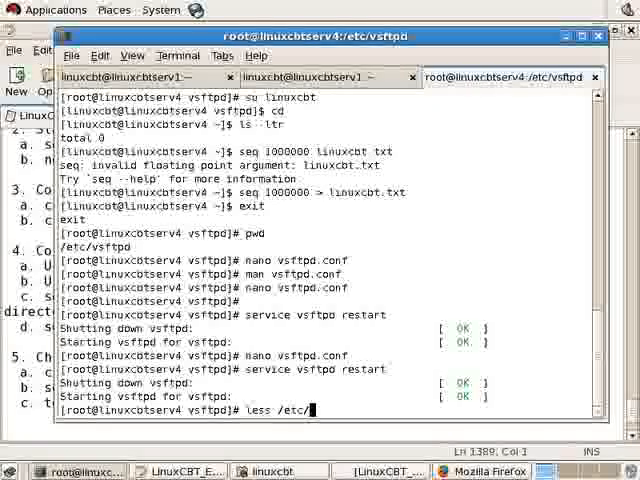
text(logrotate)
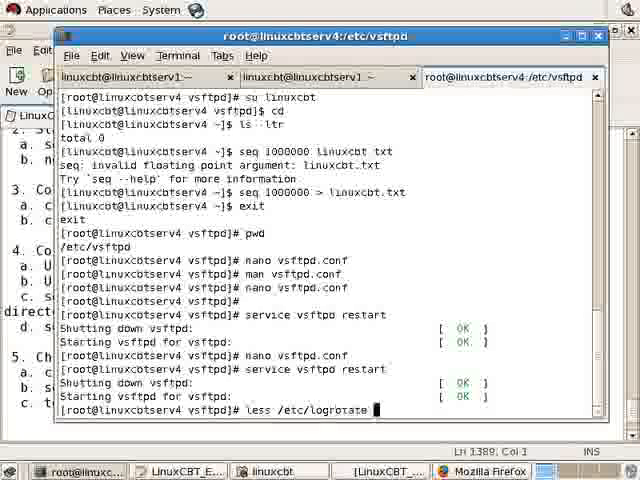
text(.d/vs)
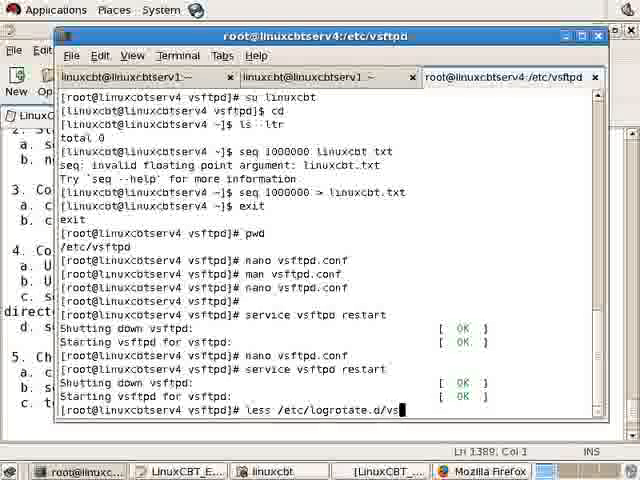
key(Return)
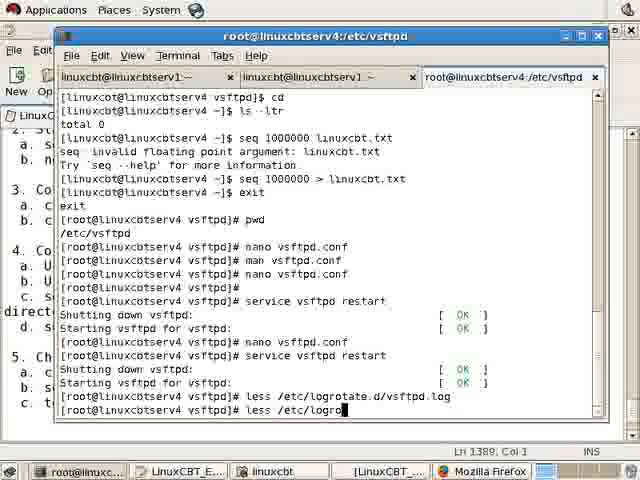
text(tate.conf)
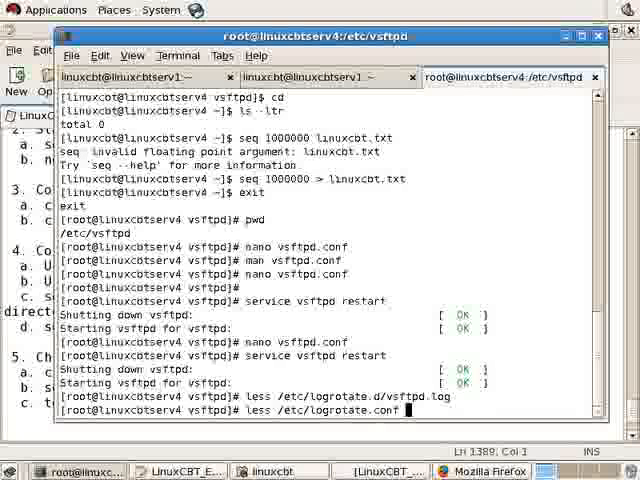
key(Return)
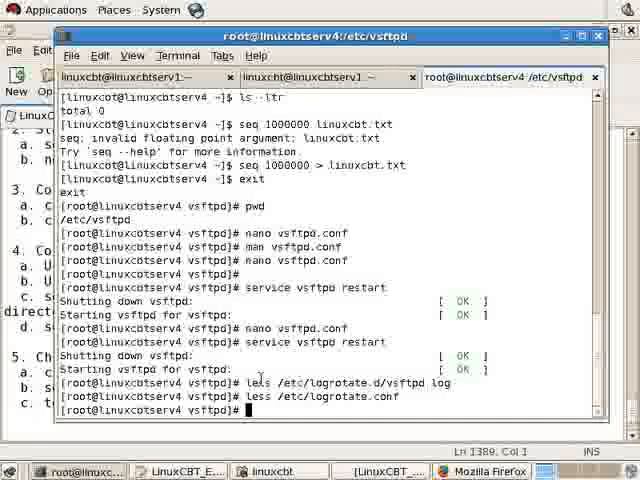
Page through /var/log/xferlog with less and return to the root prompt
text(less /var)
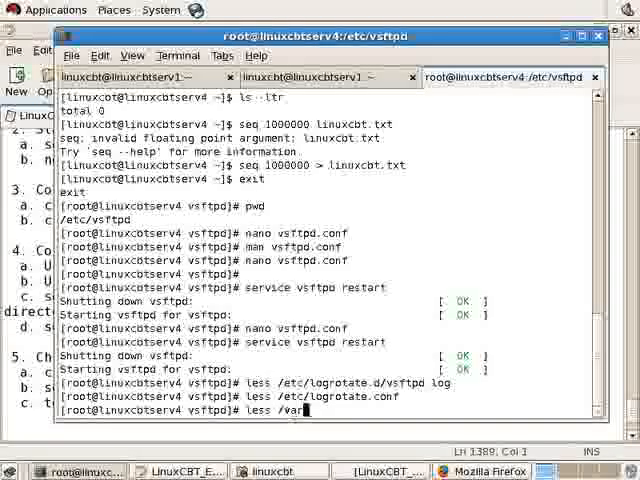
text(log/xferlog)
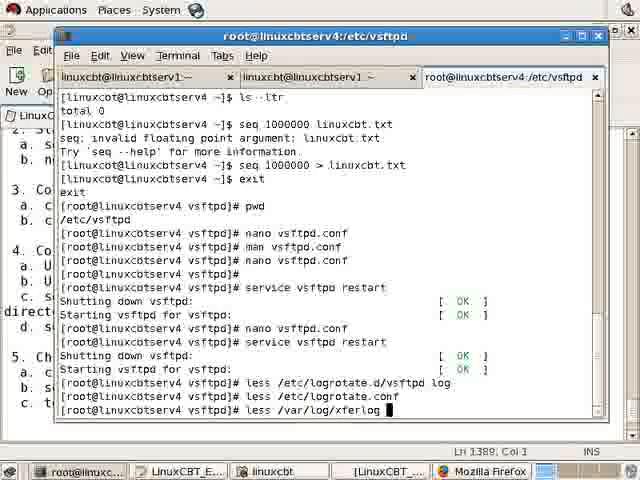
key(Return)
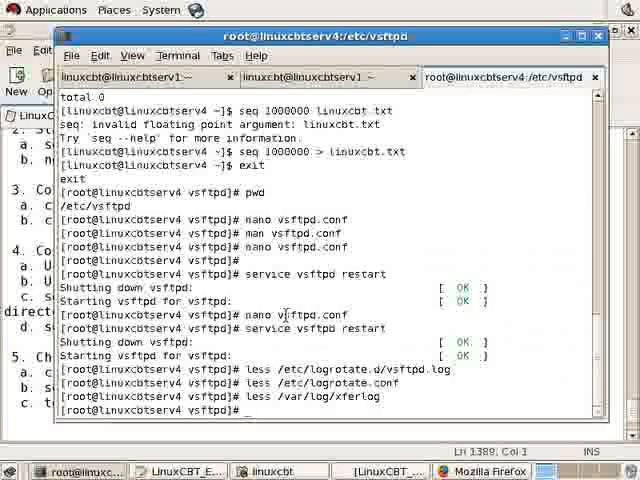
Open the vsftpd.conf man page and scroll through boolean options past chroot_local_user
text(man vsft)
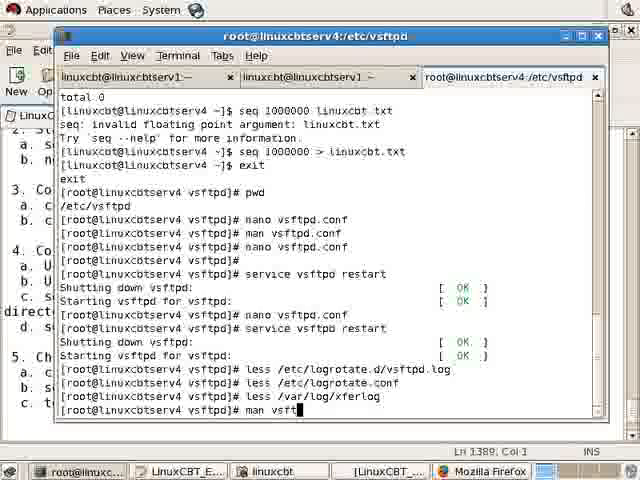
key(Return)
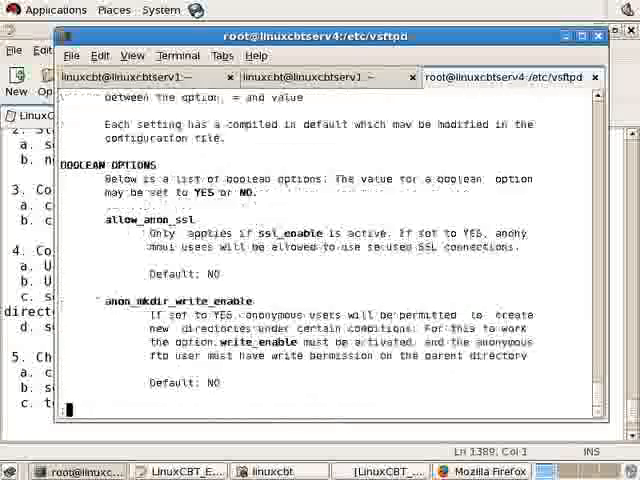
scroll(down, 3)
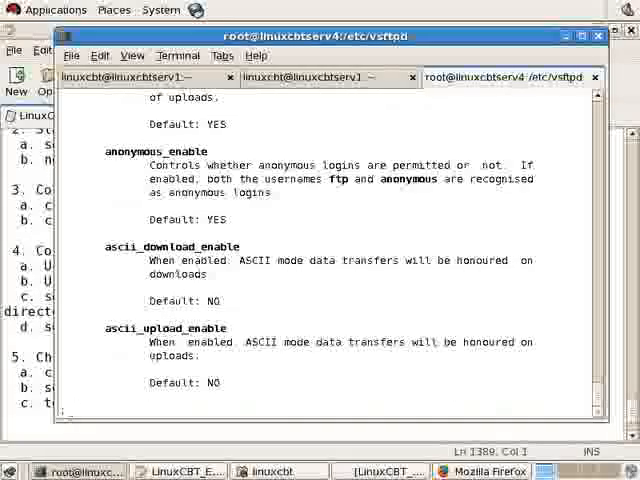
scroll(down, 3)
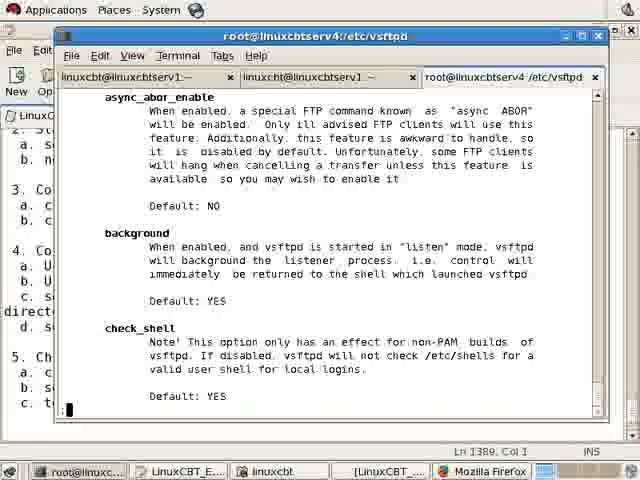
scroll(down, 3)
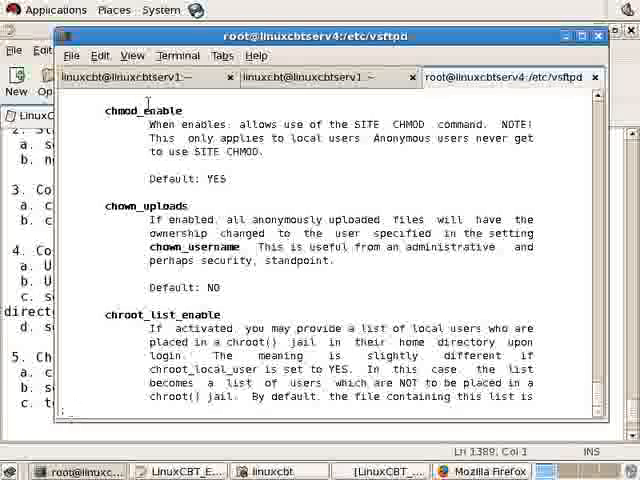
scroll(down, 3)
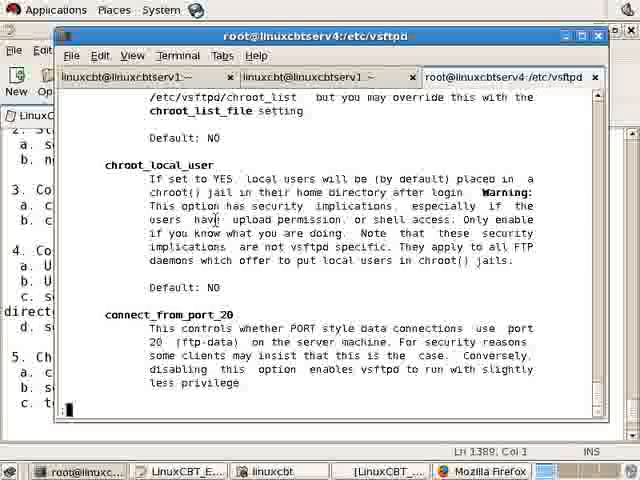
scroll(down, 3)
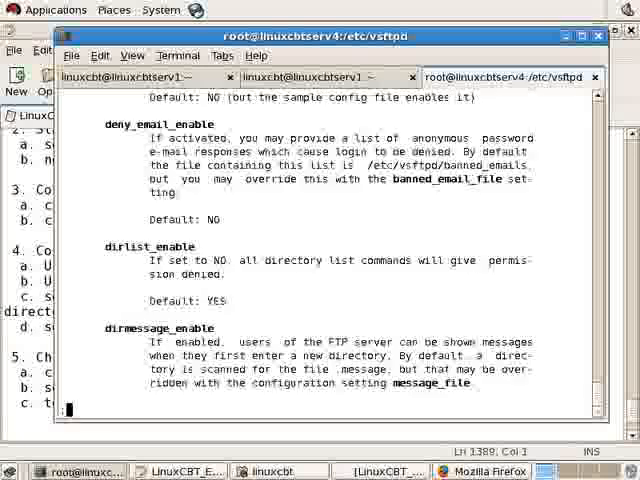